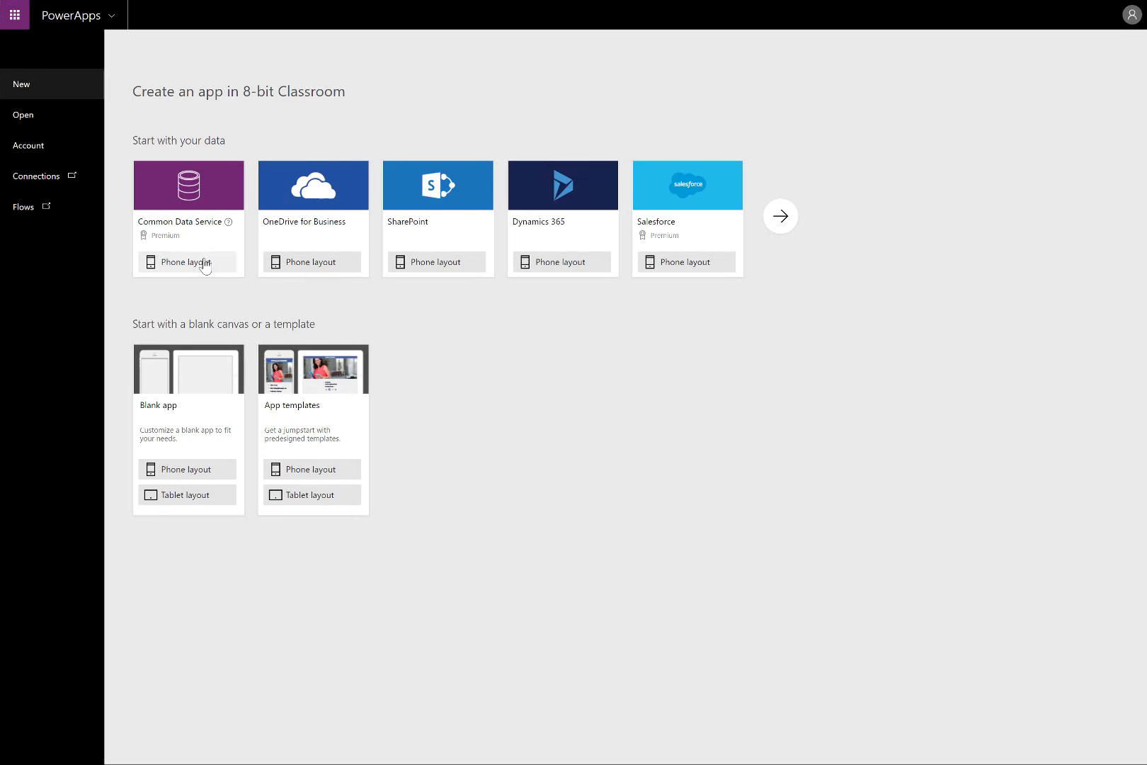
- Build a phone-layout app from the Common Data Service's Contact entity found via search 'contact'
click(187, 260)
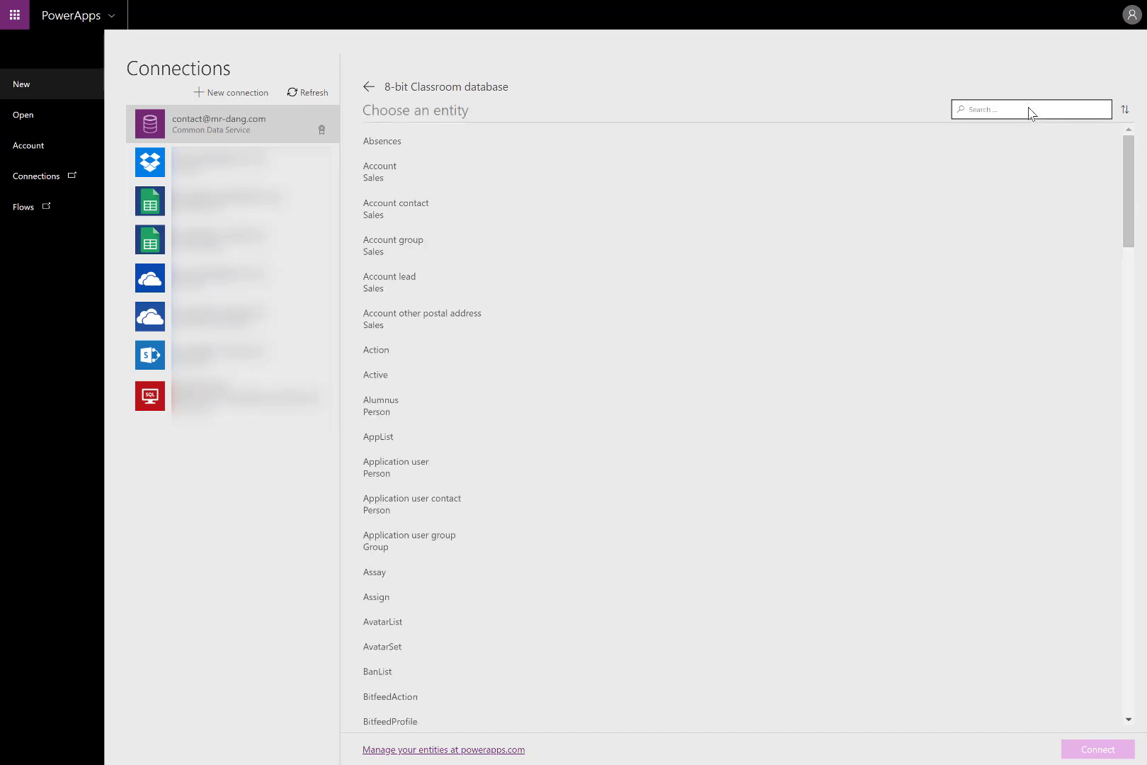
text(contact)
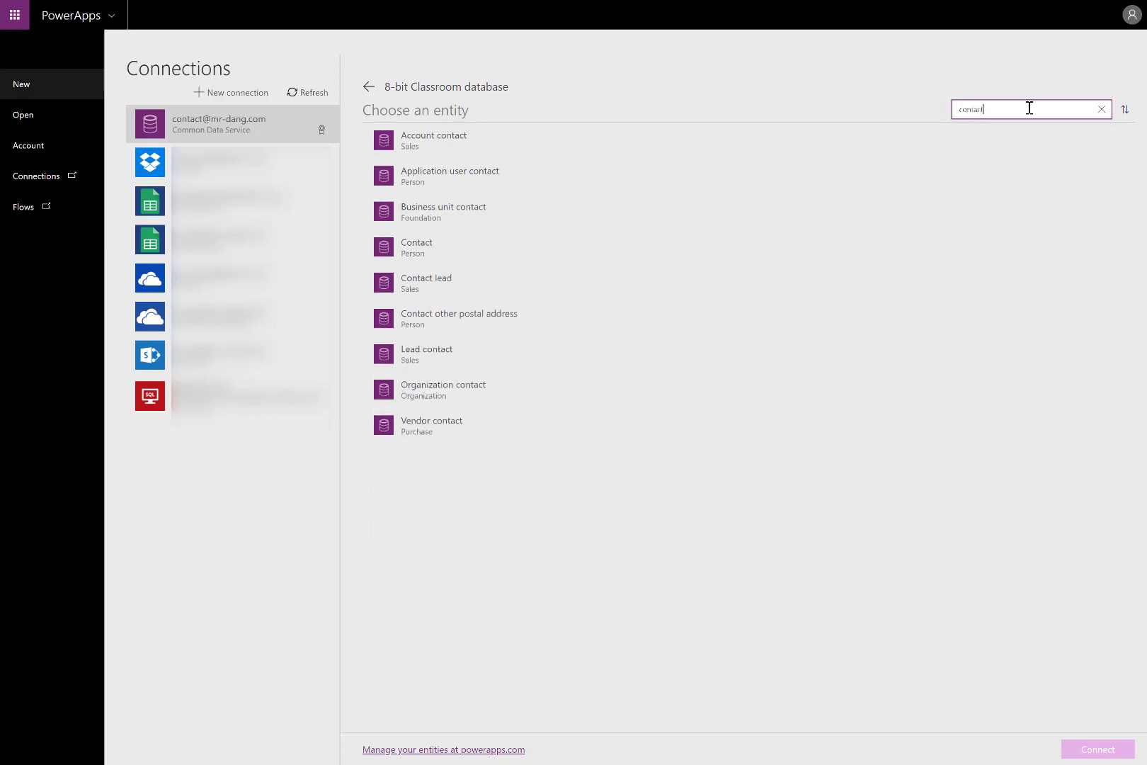
click(745, 246)
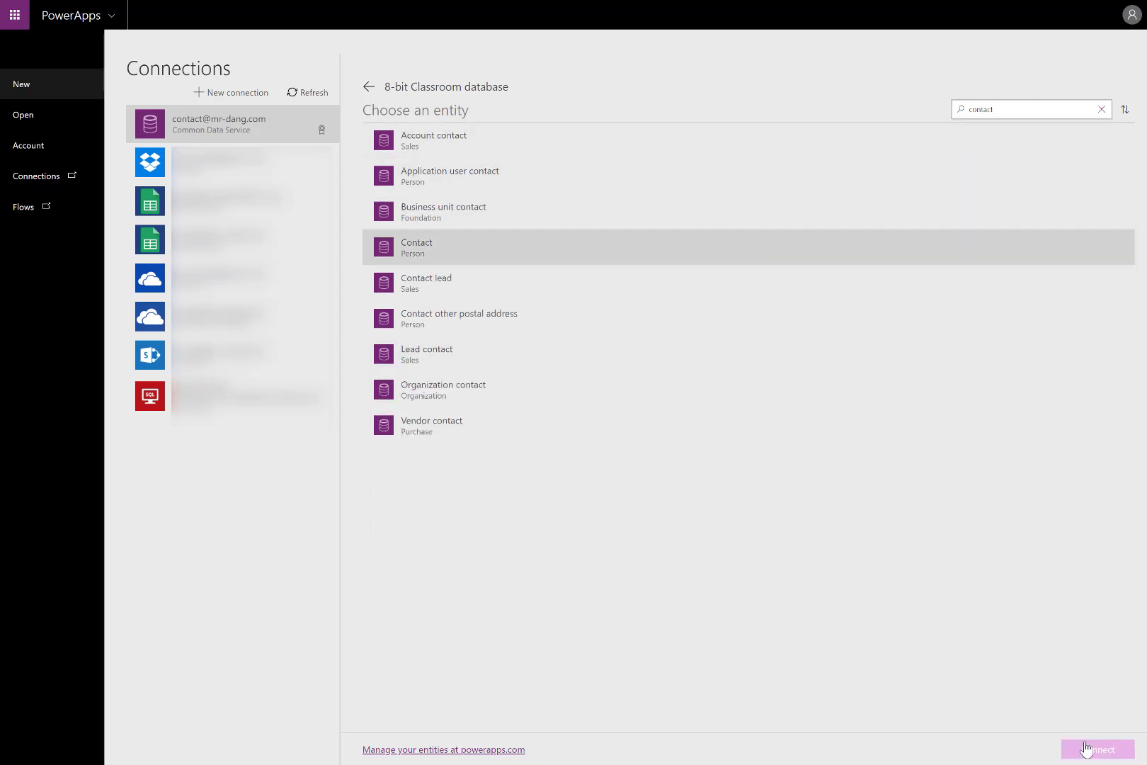
click(1096, 749)
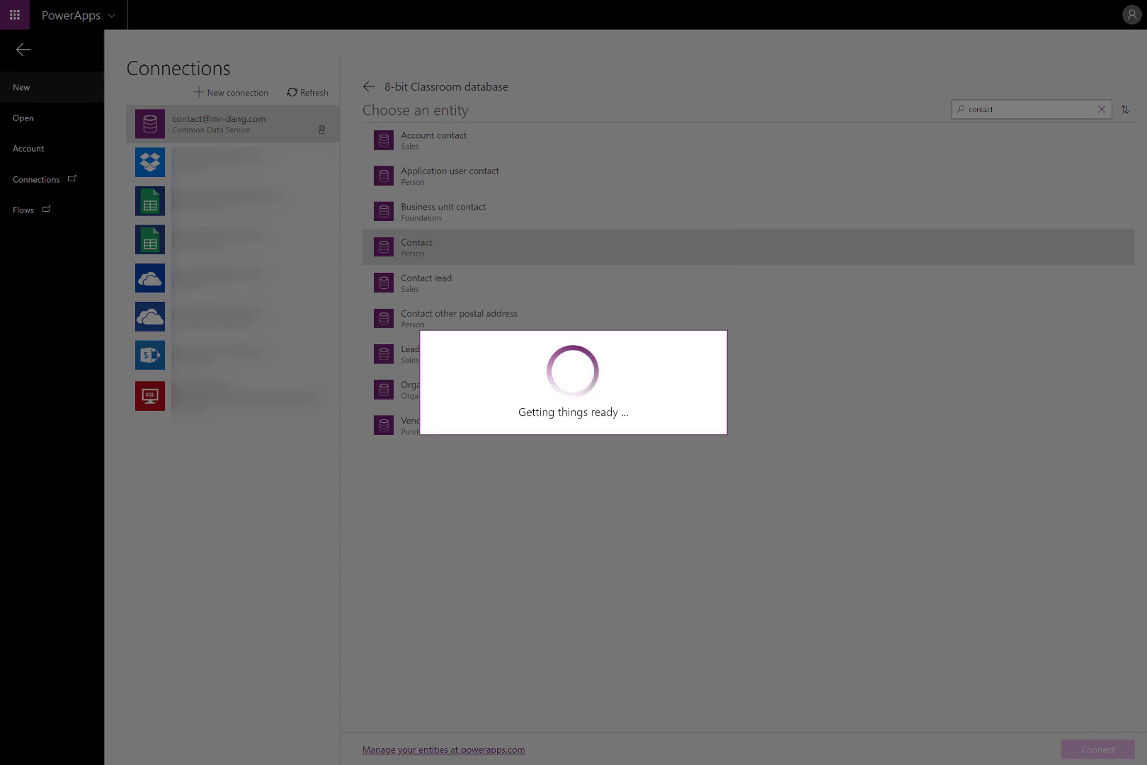
click(1096, 749)
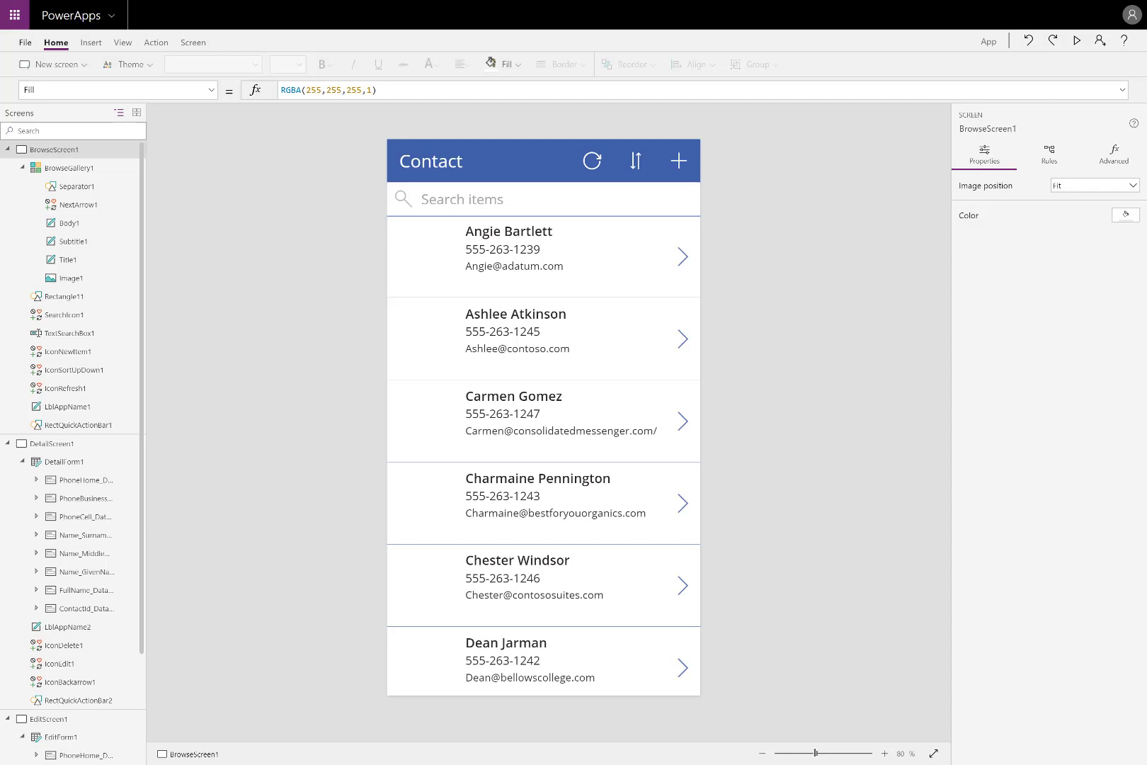
mouse_move(520, 264)
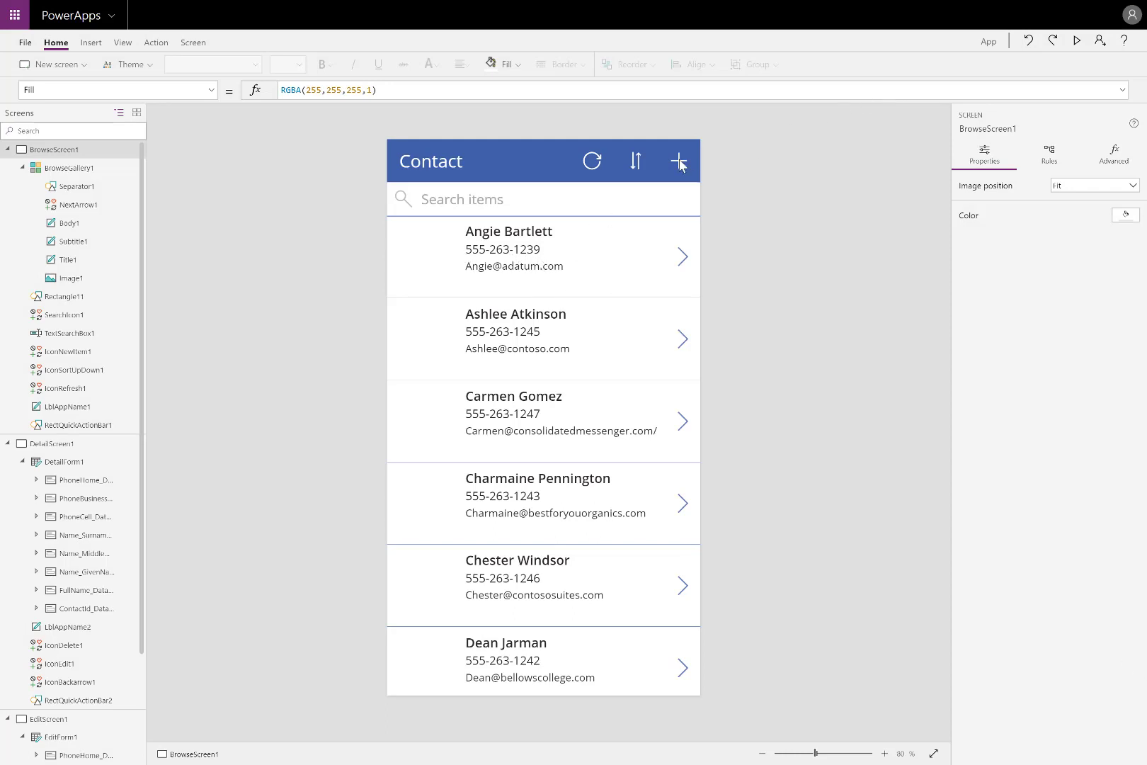
- Navigate from the contact list header to EditScreen1 and select the Phone cell input
click(676, 161)
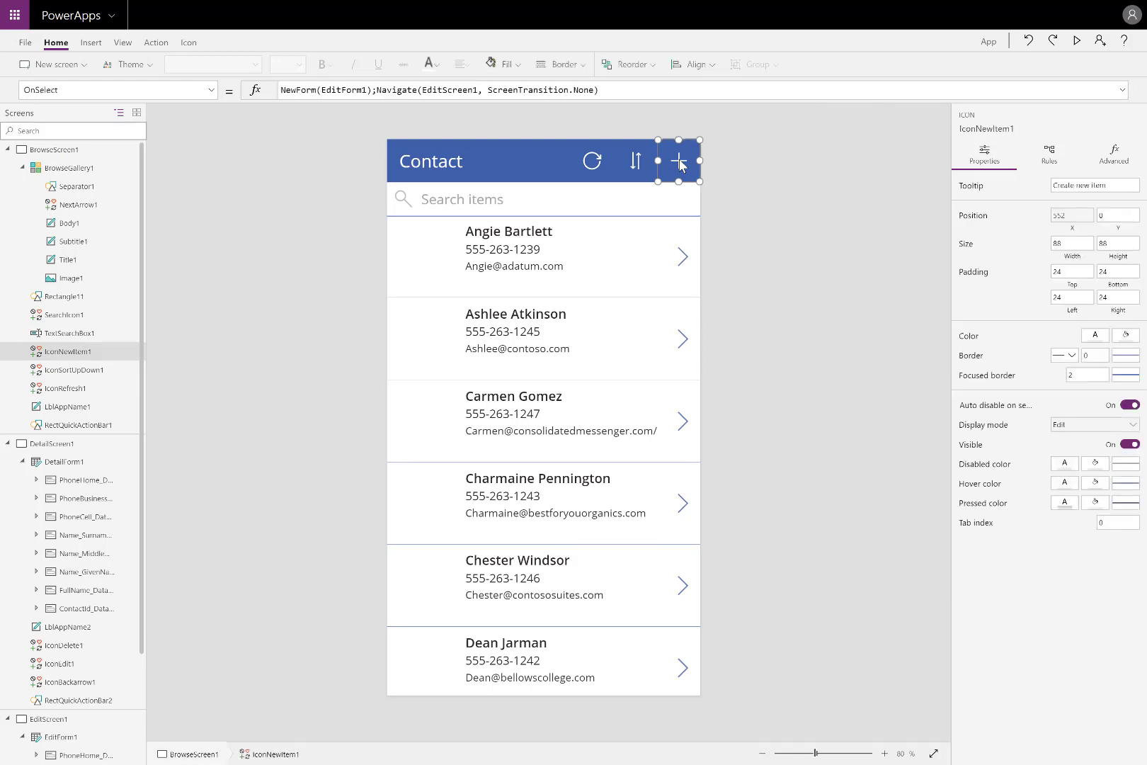
click(679, 160)
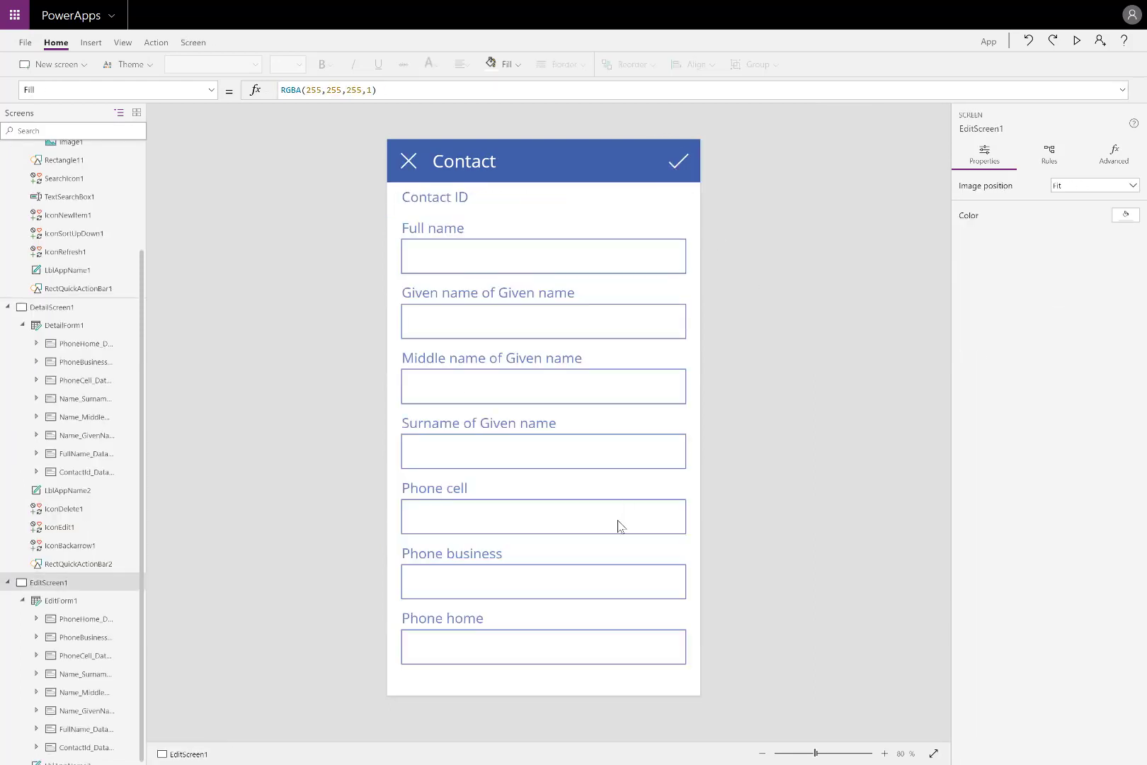
click(542, 515)
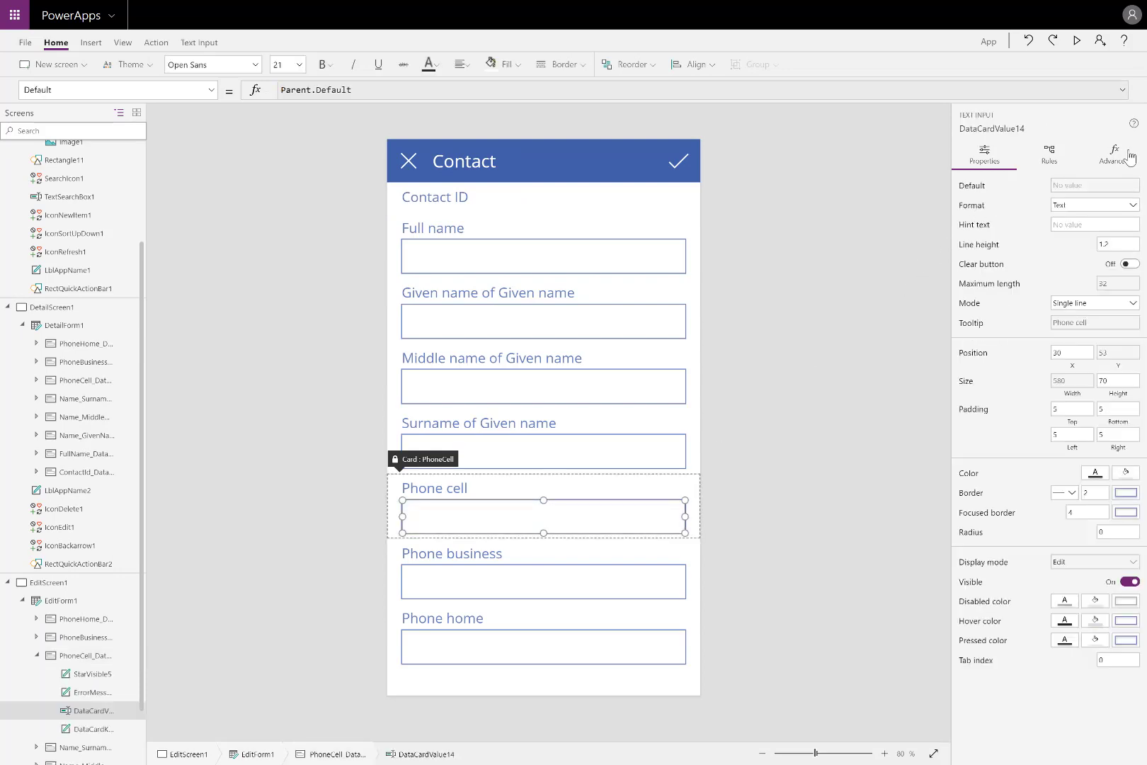
- Unlock the Phone cell data card in Advanced properties so it can be customised
click(1114, 154)
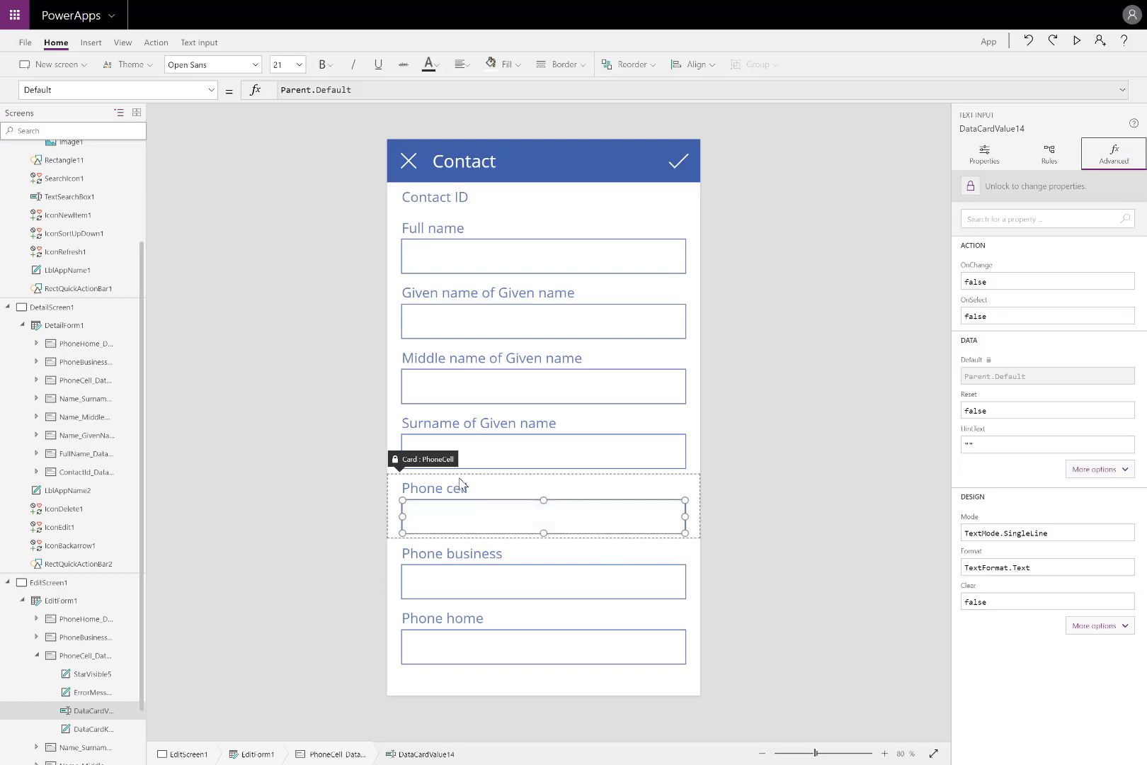
click(1098, 469)
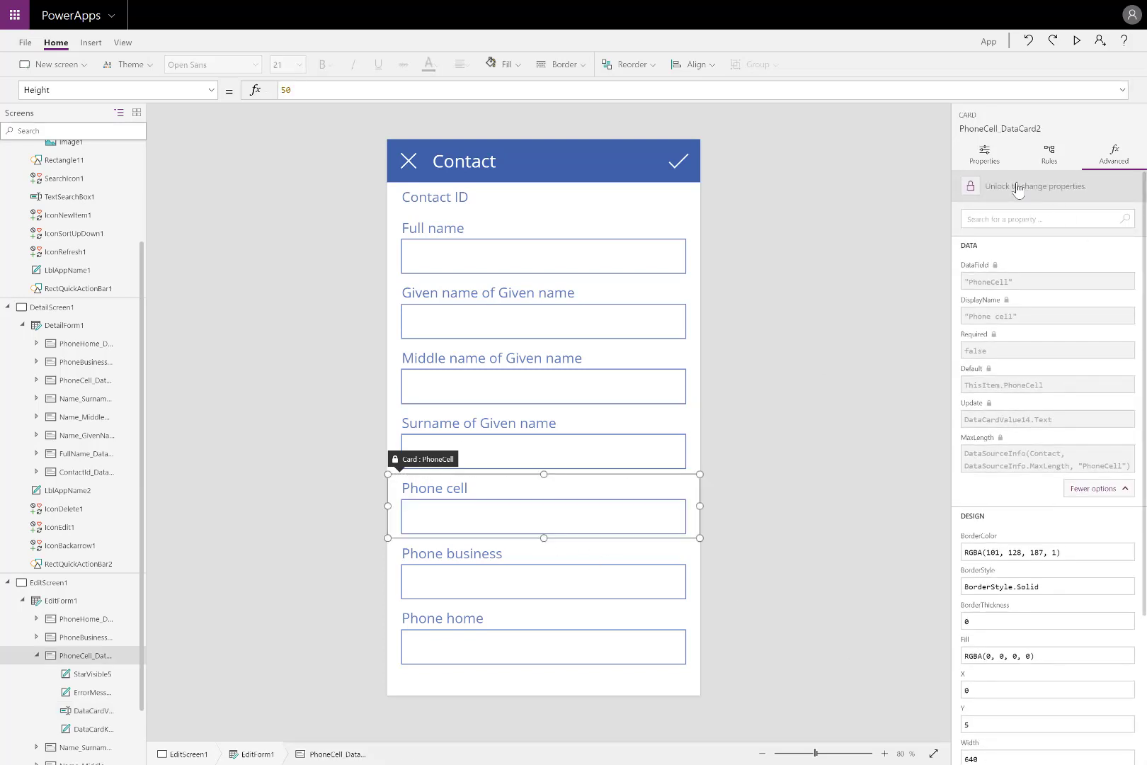
click(1031, 185)
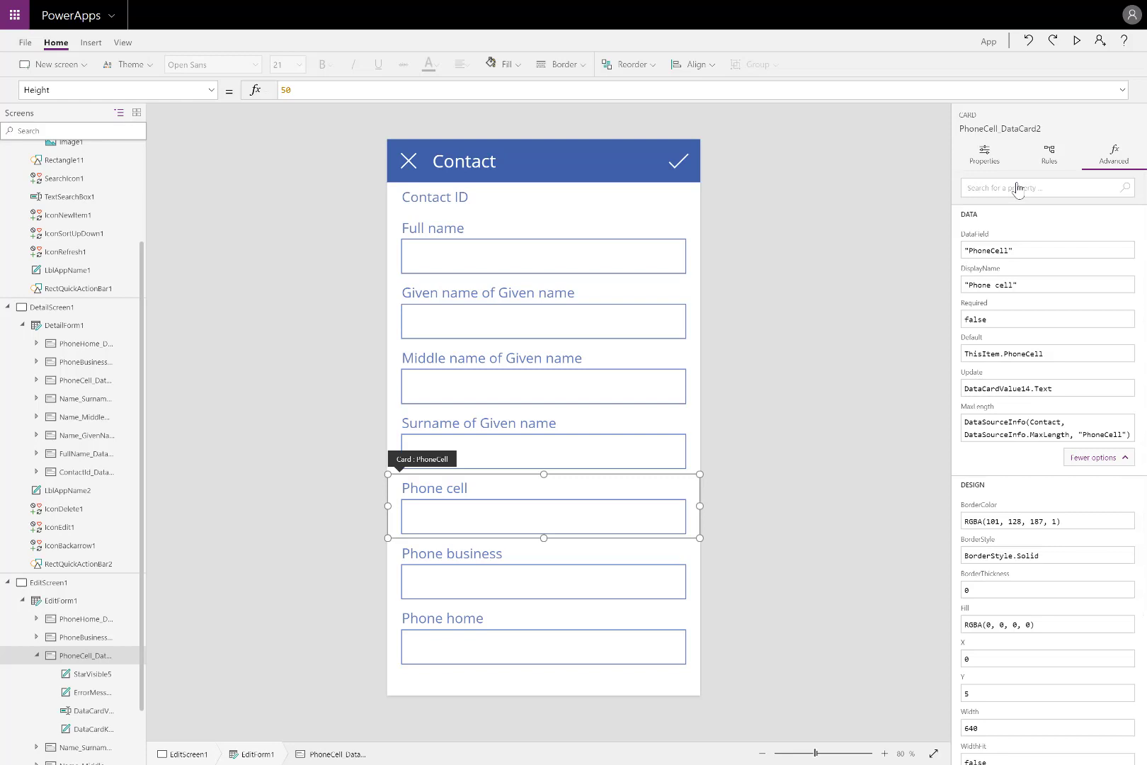
mouse_move(1021, 205)
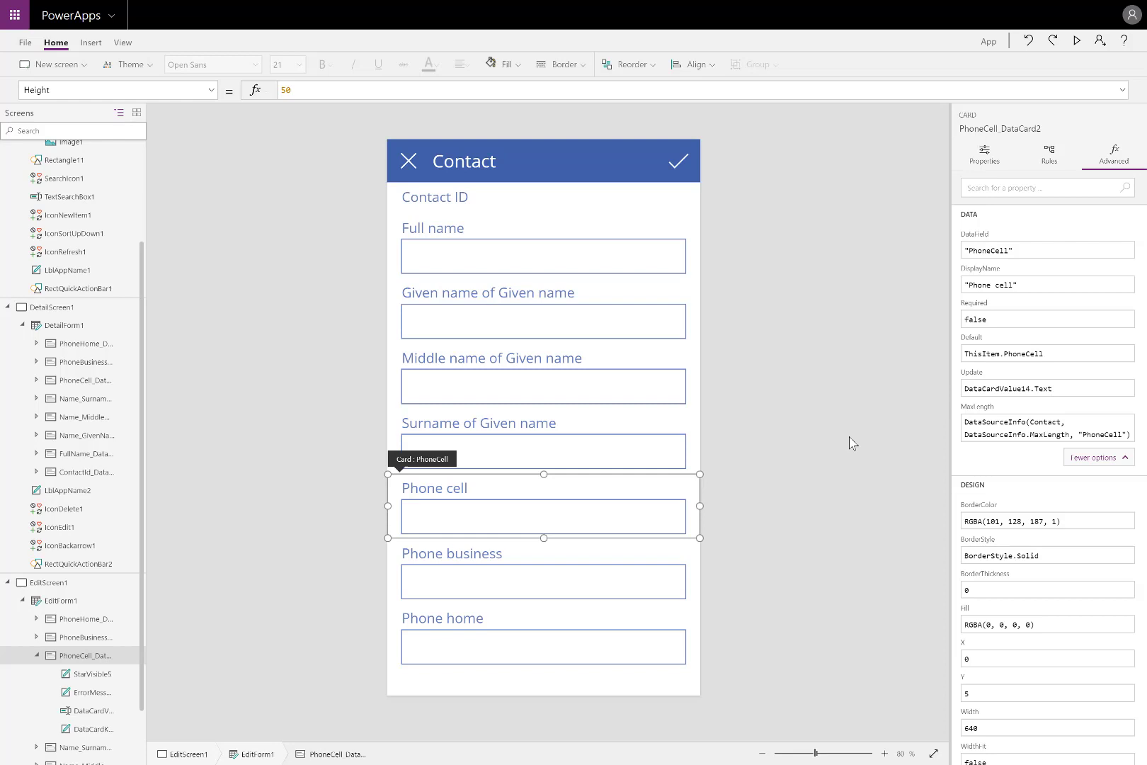
click(542, 515)
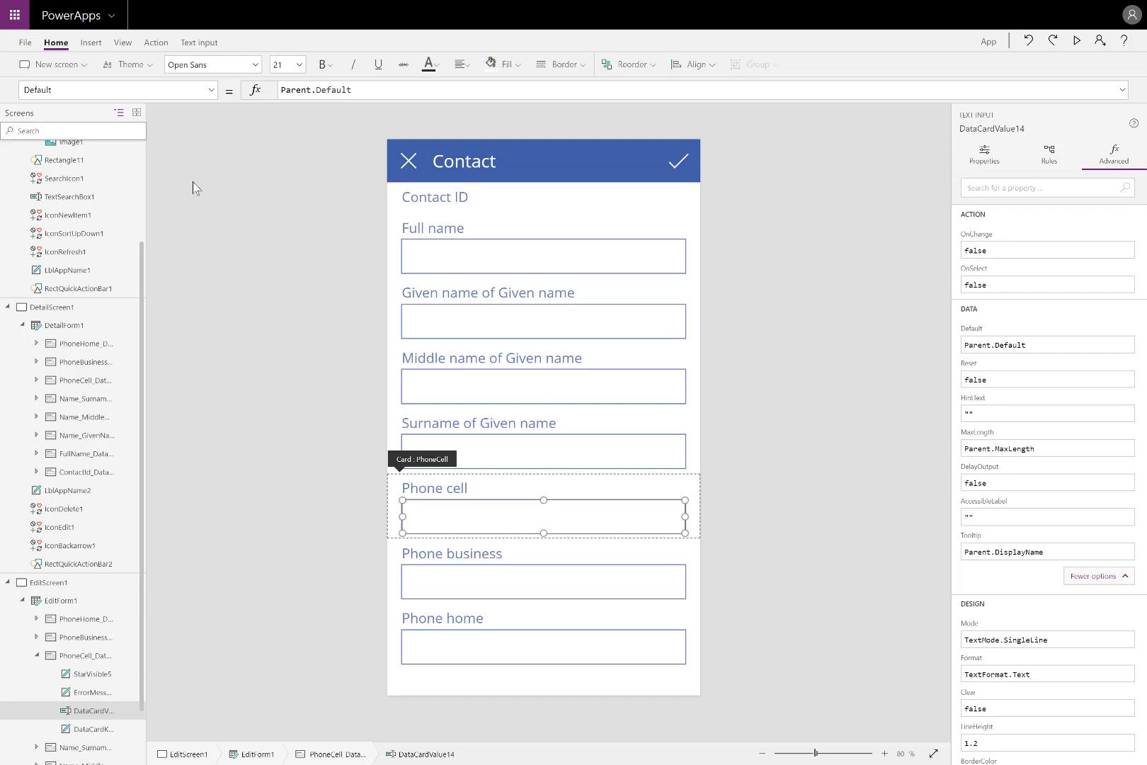
- Insert a second text input into the Phone cell card with hint text ###-###-####
click(90, 42)
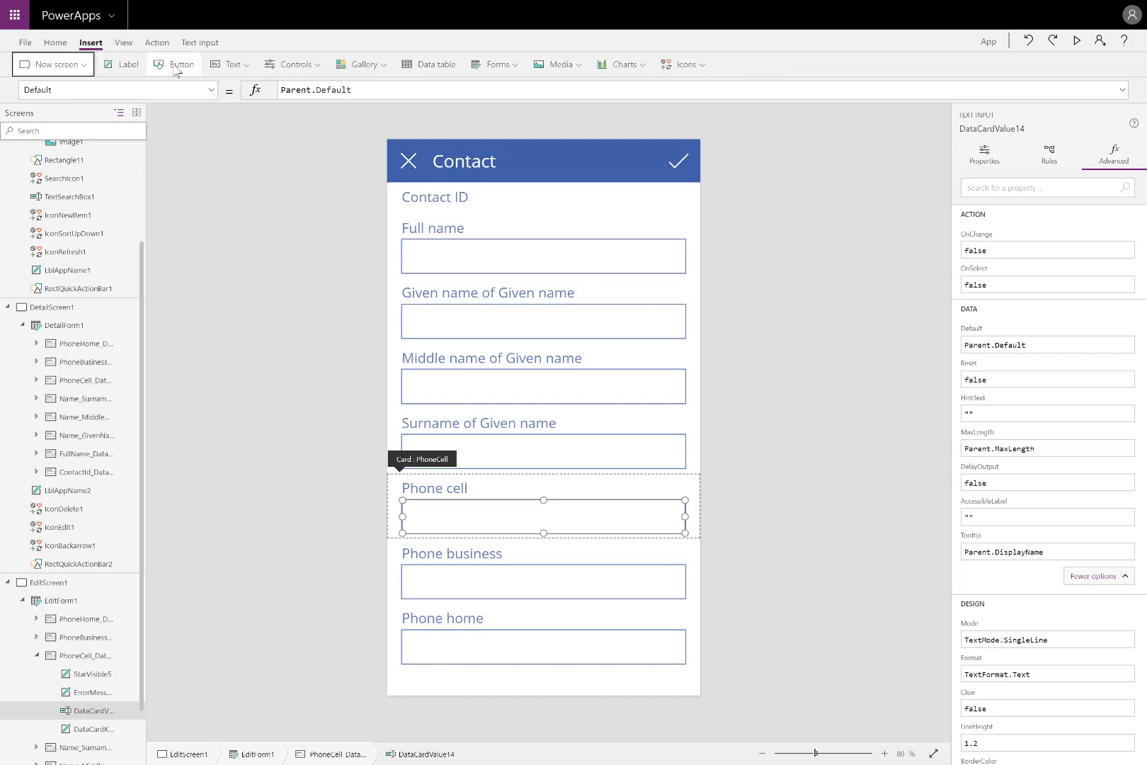
mouse_move(293, 64)
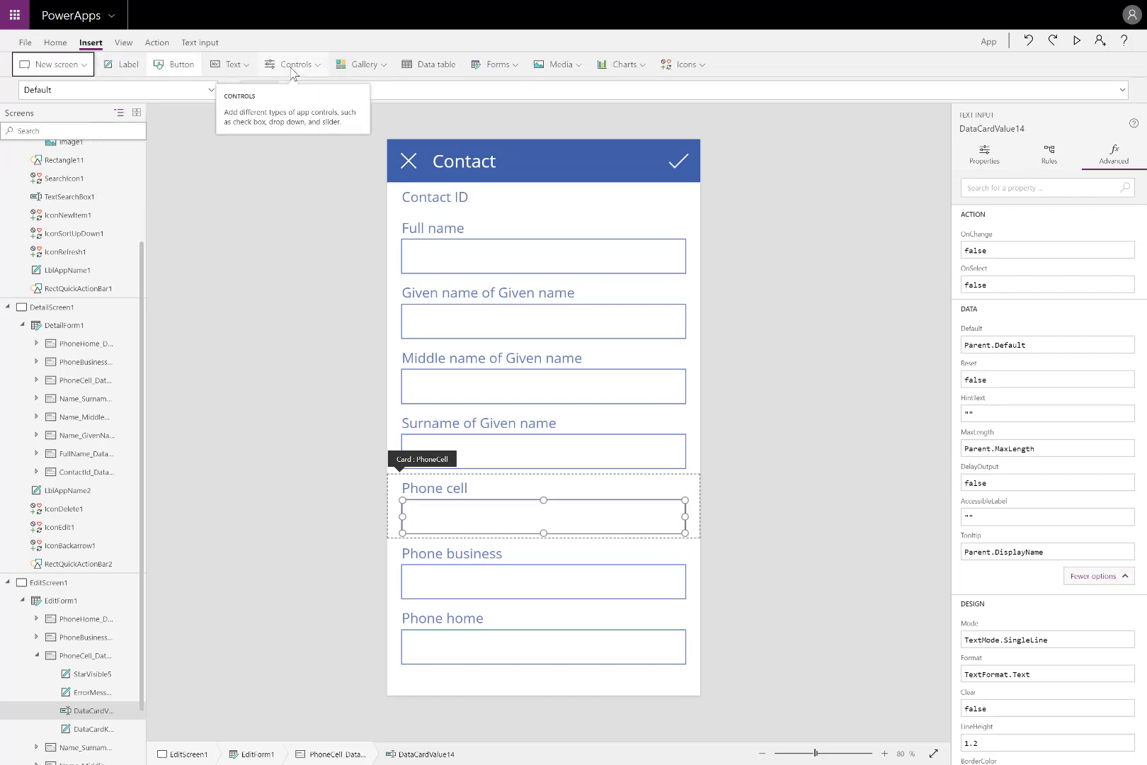
click(231, 64)
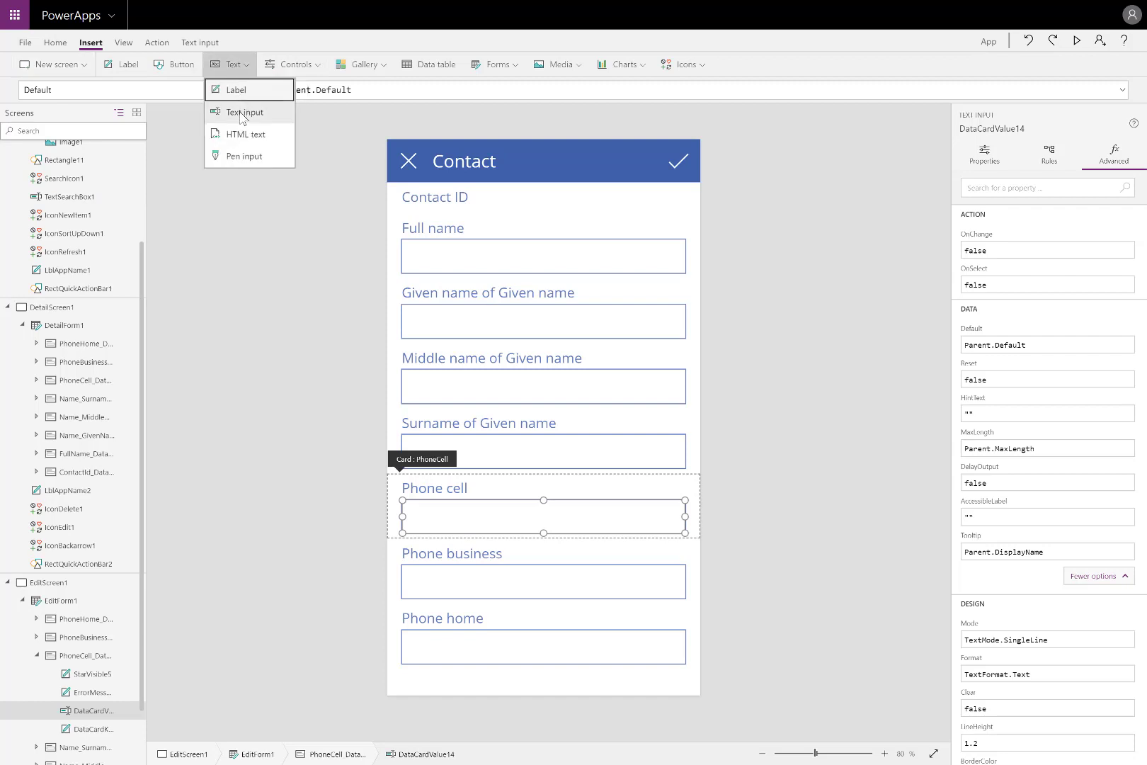
click(244, 112)
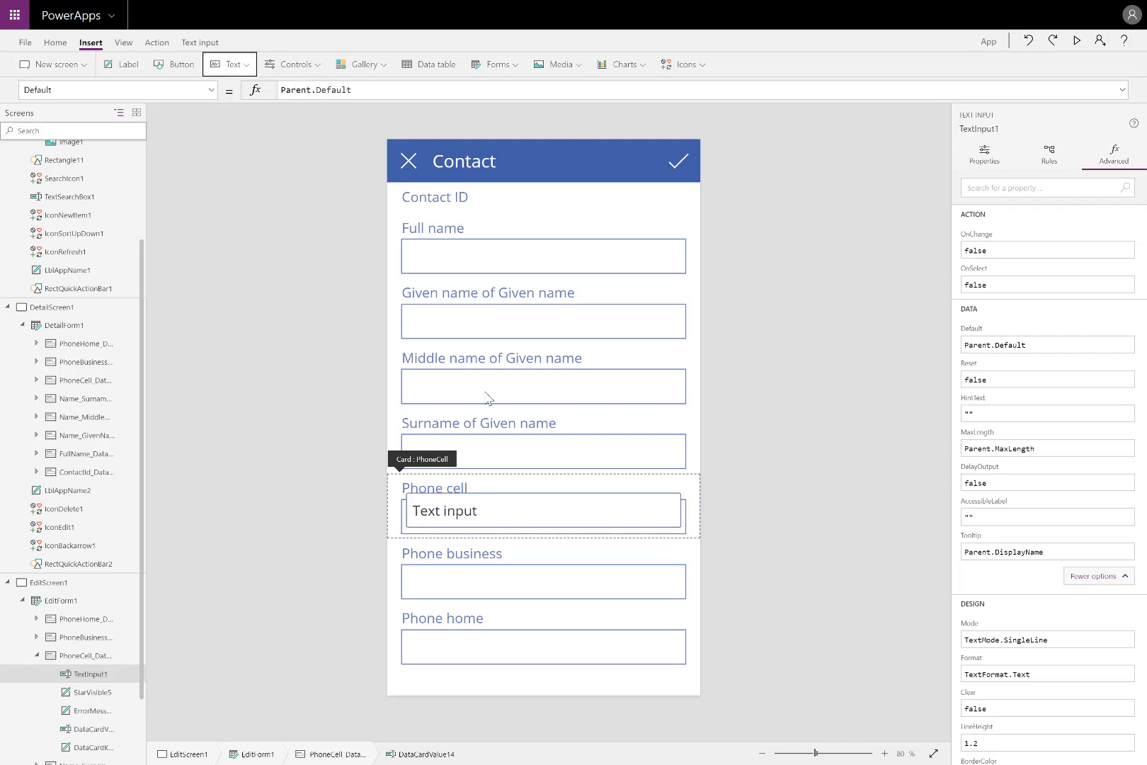
click(542, 511)
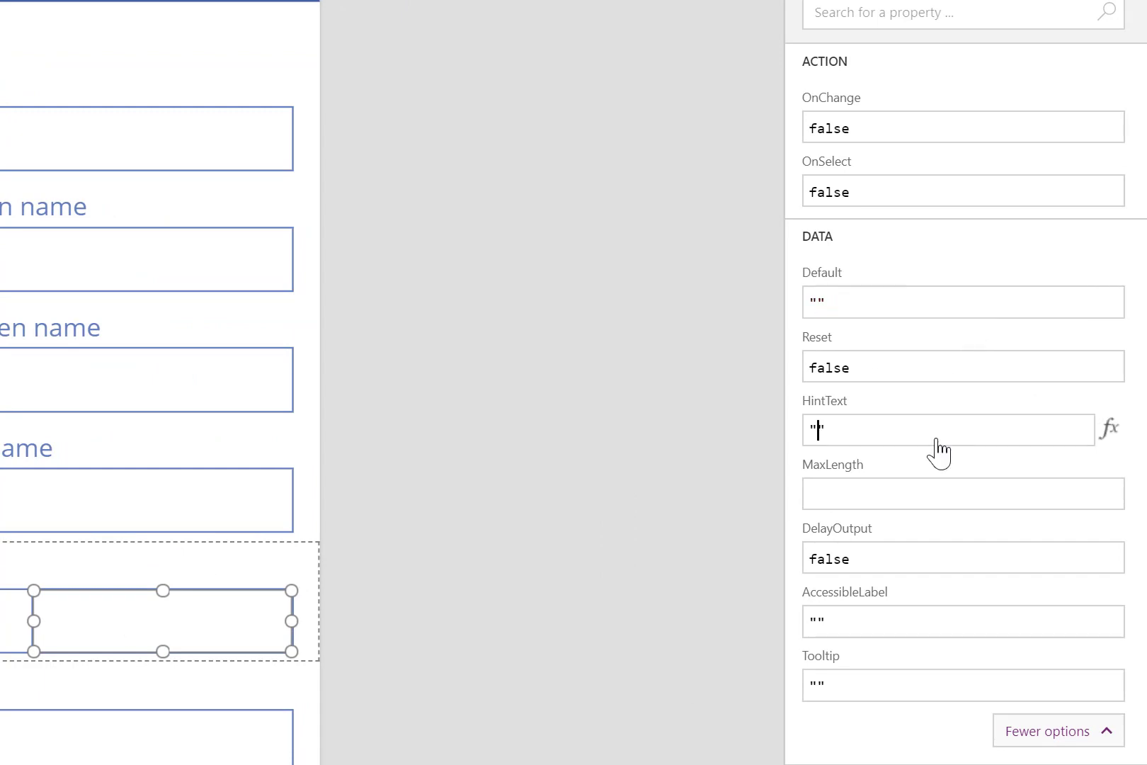
text(###-)
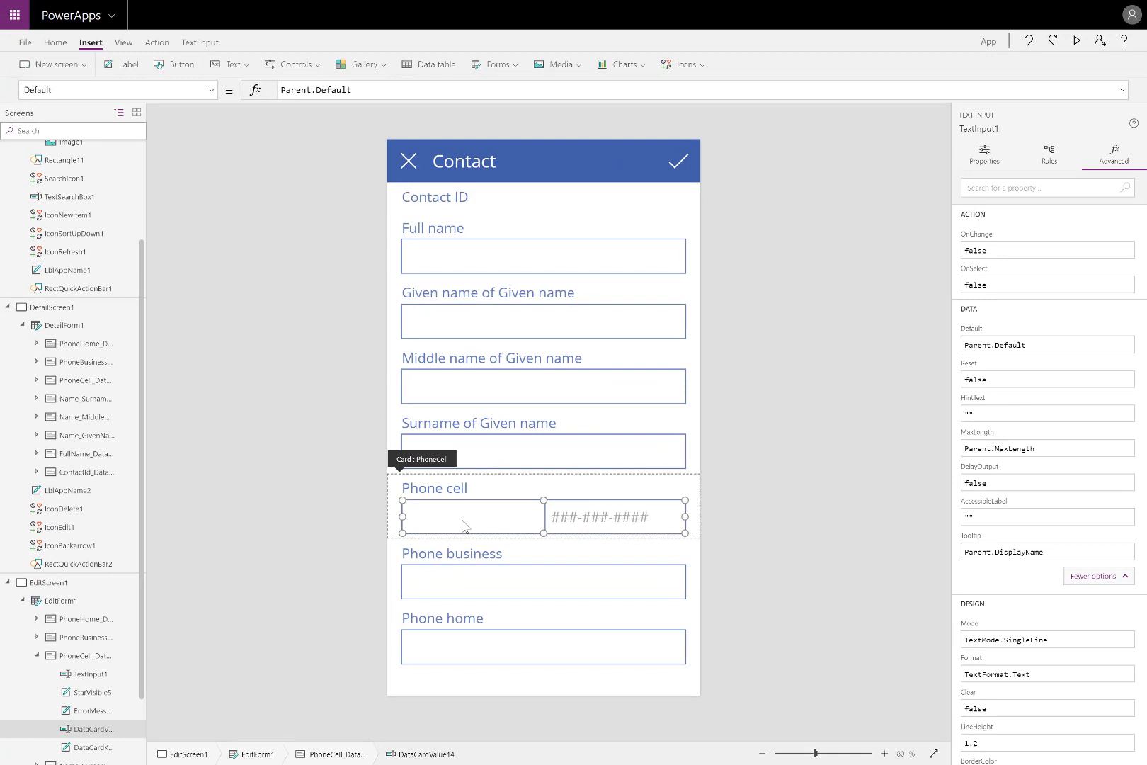
click(614, 515)
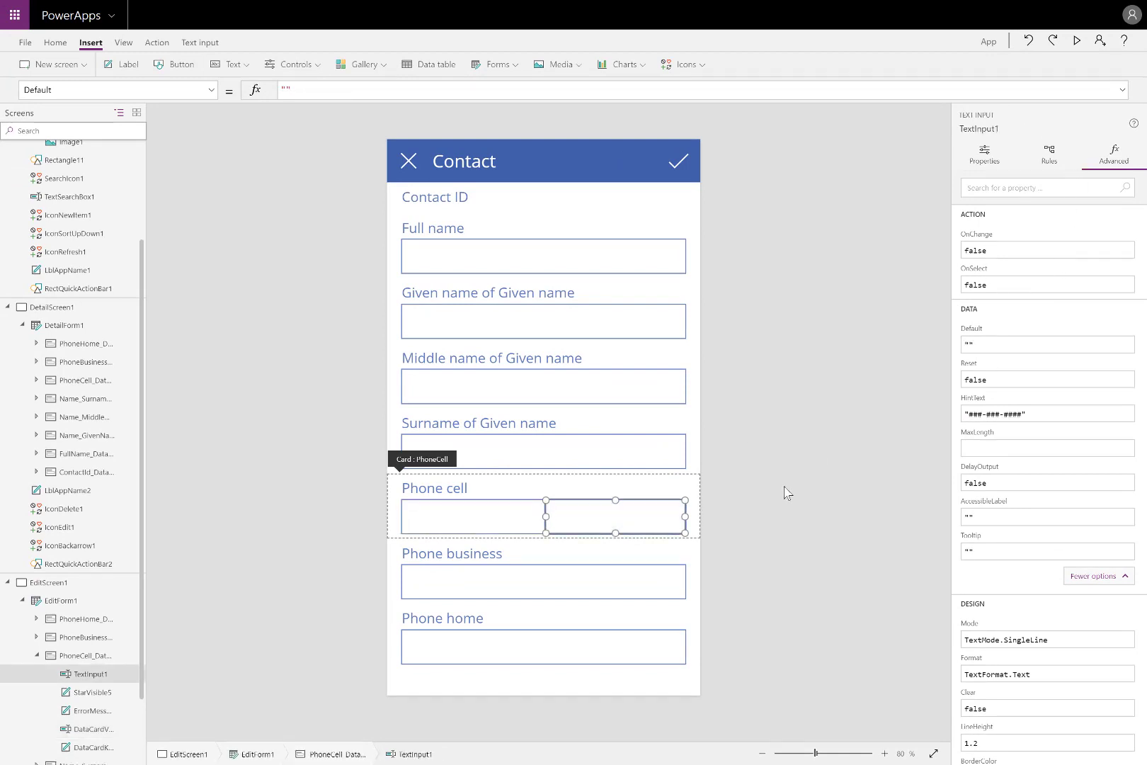
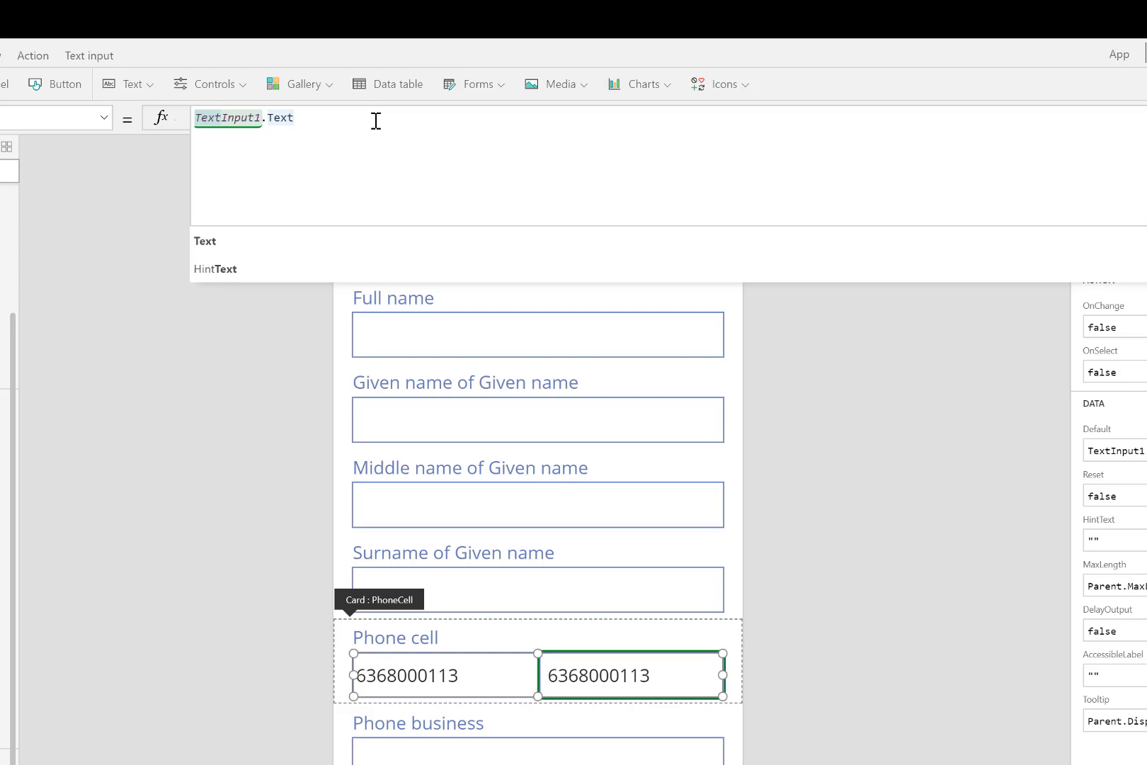
- Set the Phone cell Default formula to Concat(Split(TextInput1.Text,""),Result)
text(Split()
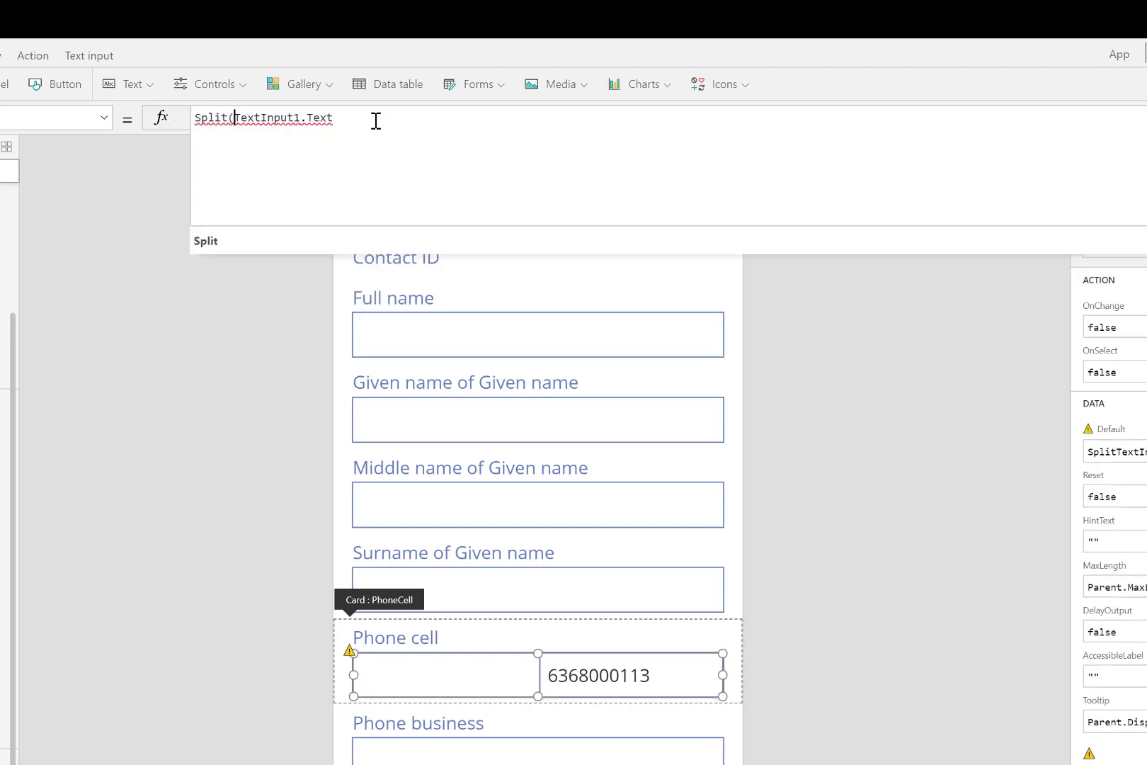
text(,)
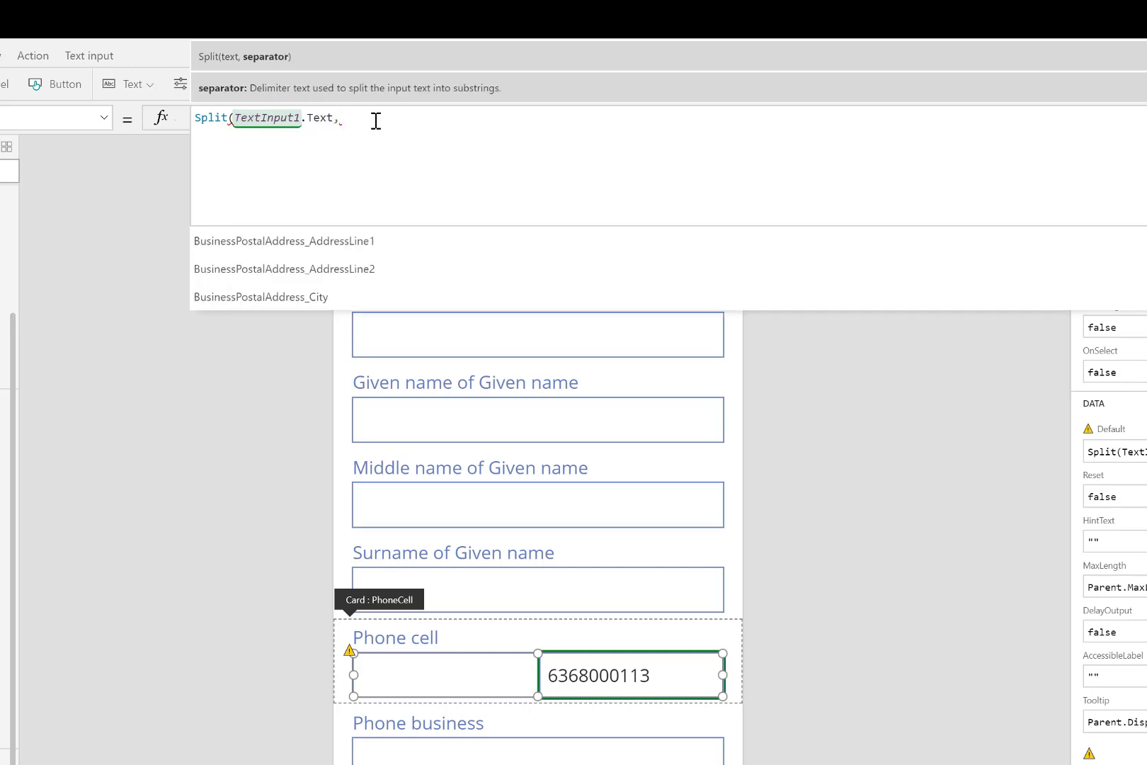
text("")
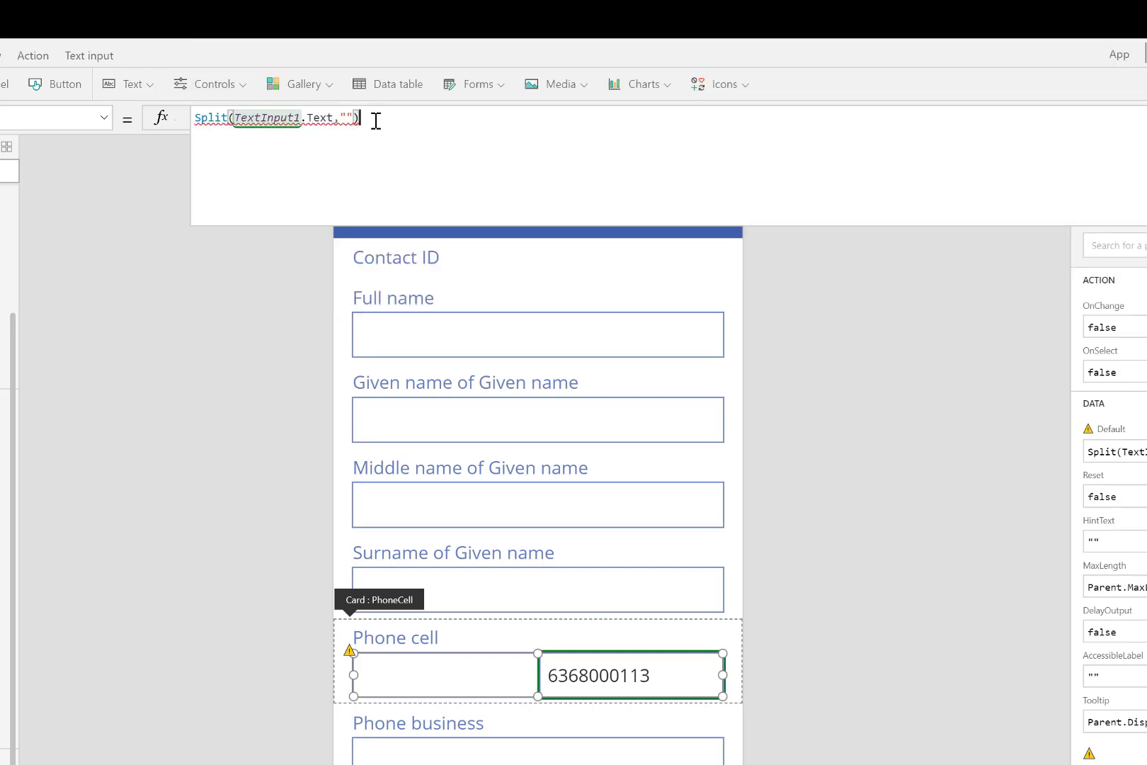
text(Concat()
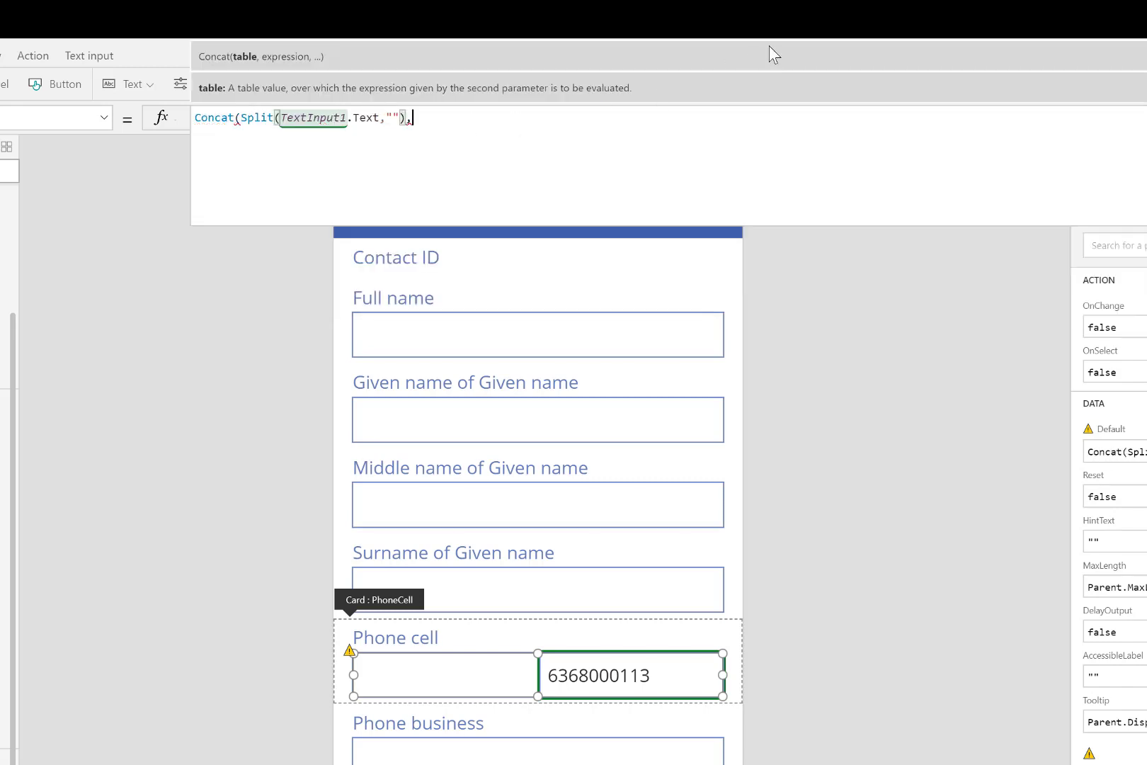
text(Result)
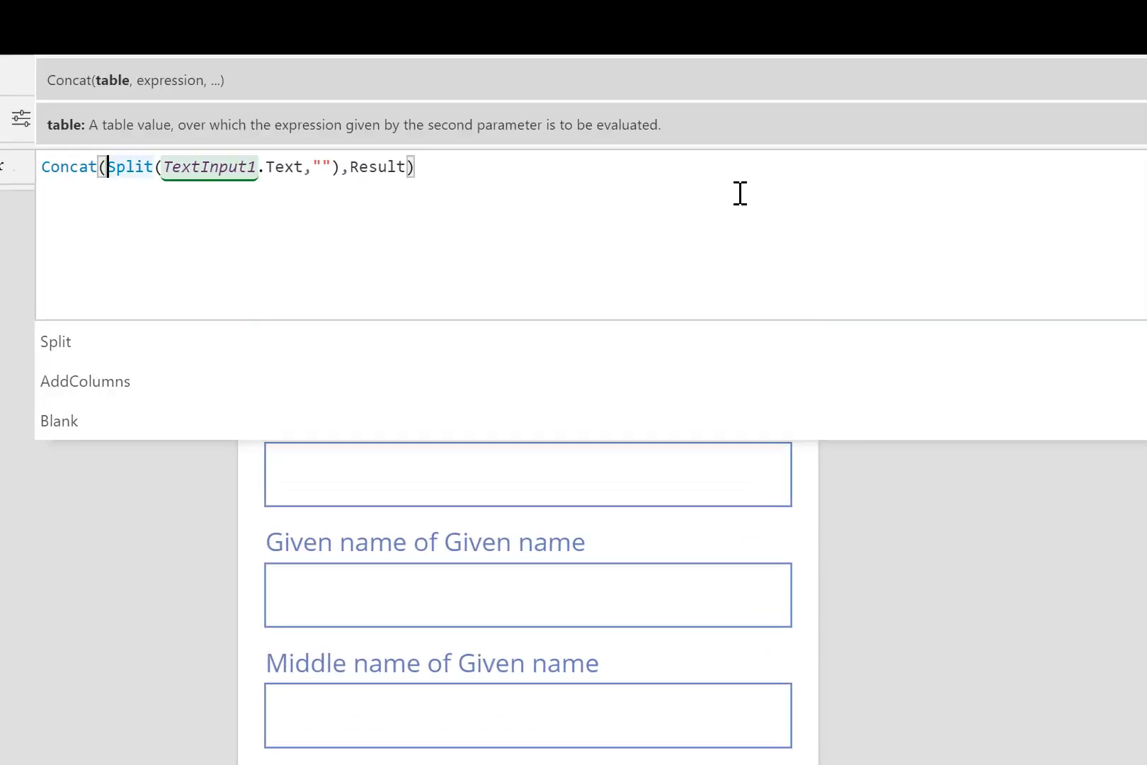
text(Filter()
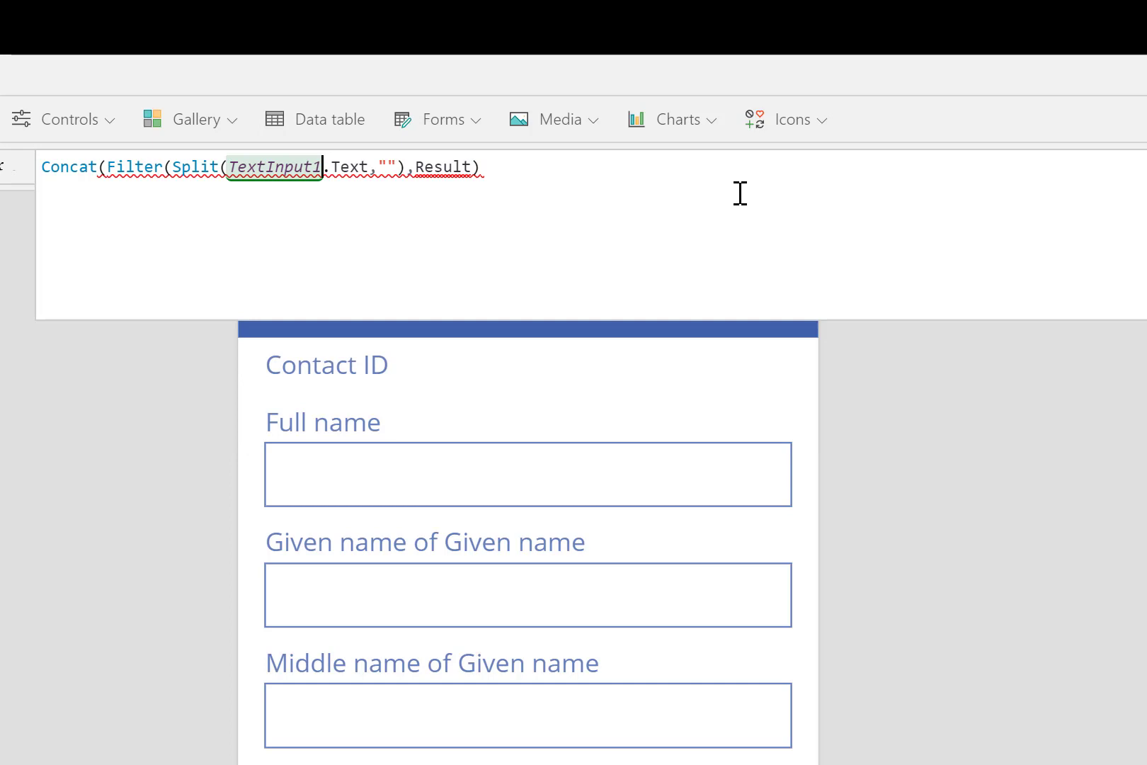
text(Result)
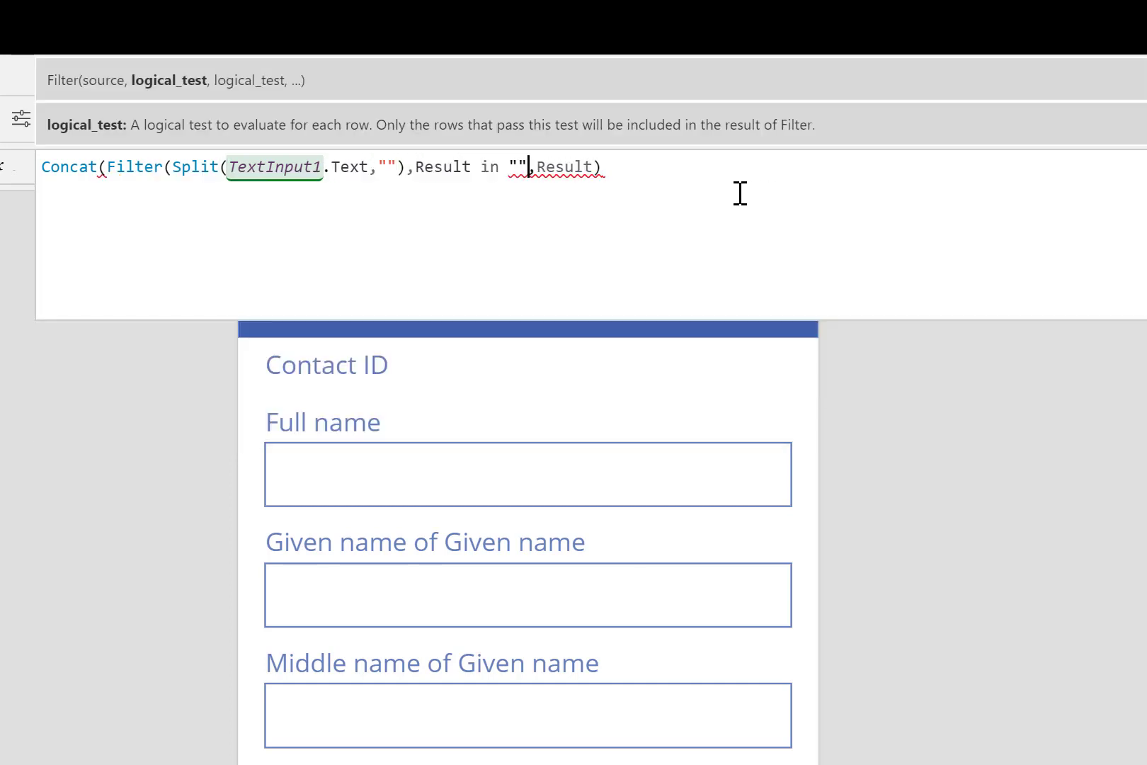
text(0123)
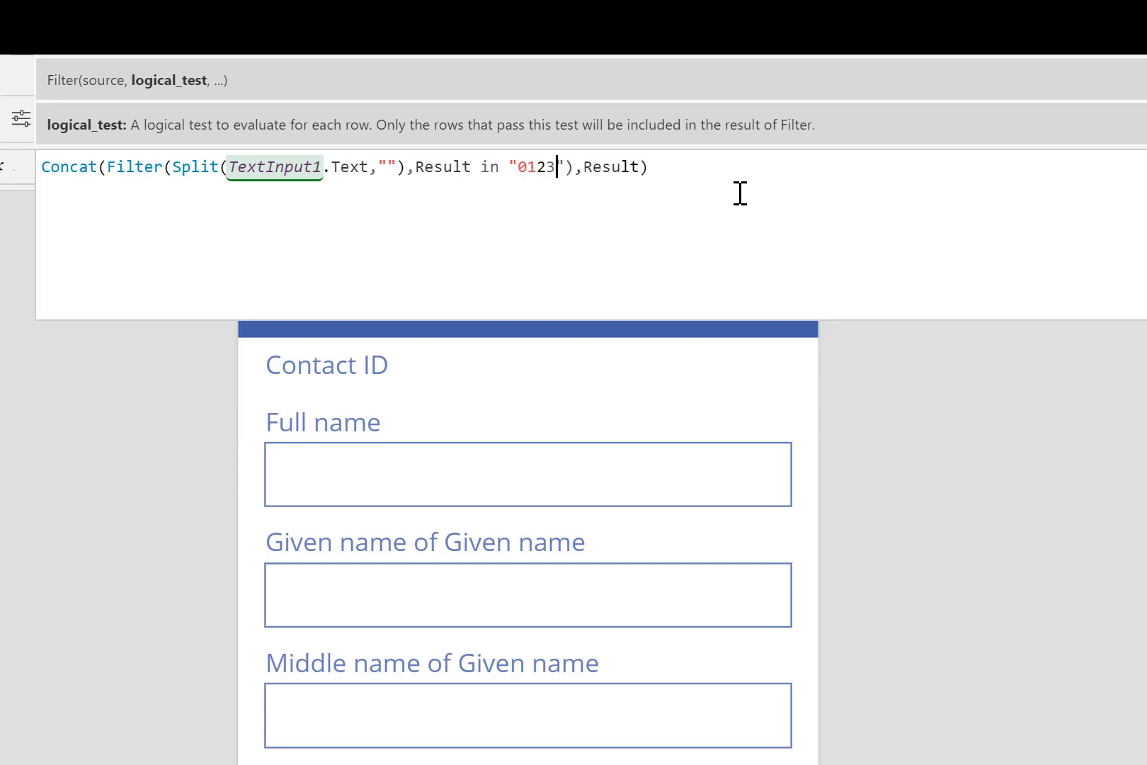
text(456789)
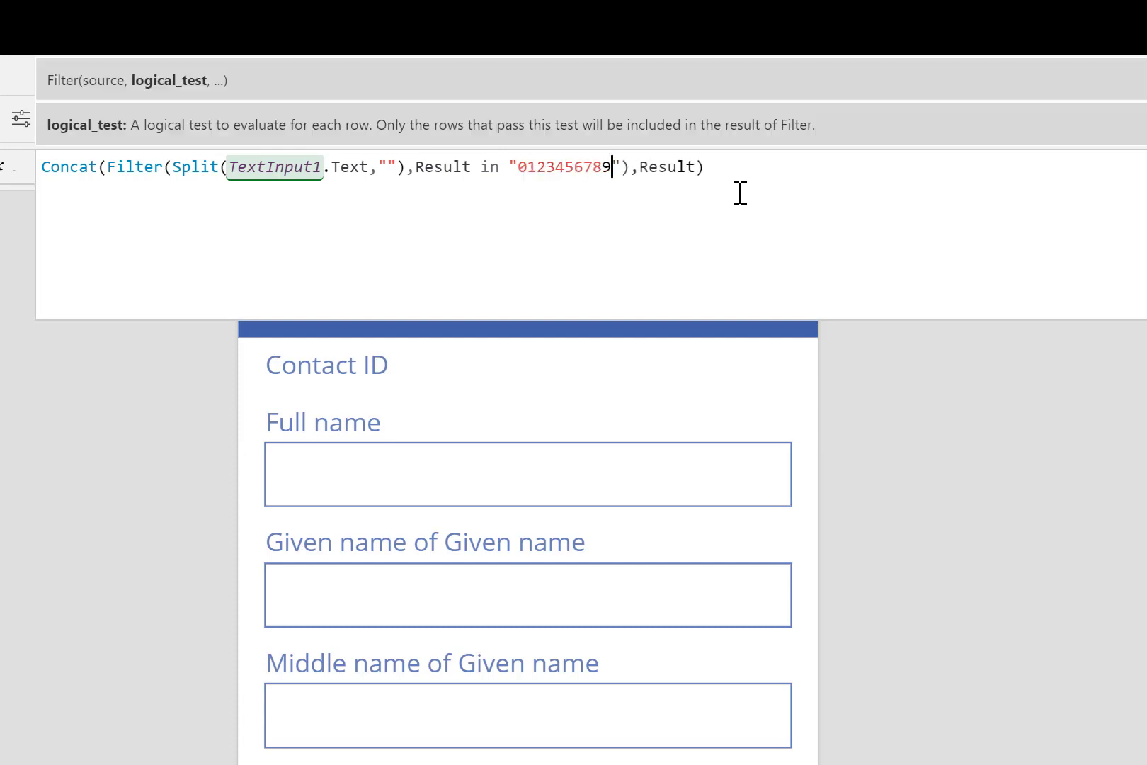
mouse_move(777, 184)
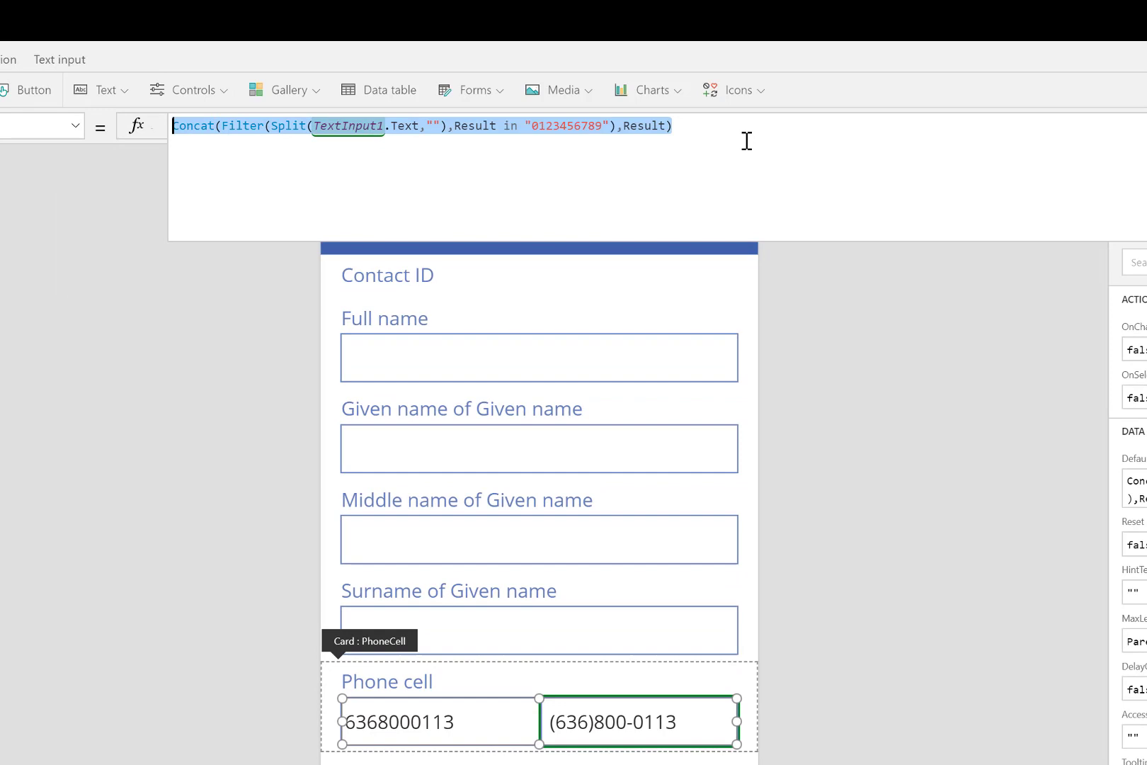
- Join Left 3, Mid 4,3 and Mid digit pieces with "-" separators for ###-###-#### formatting
click(201, 126)
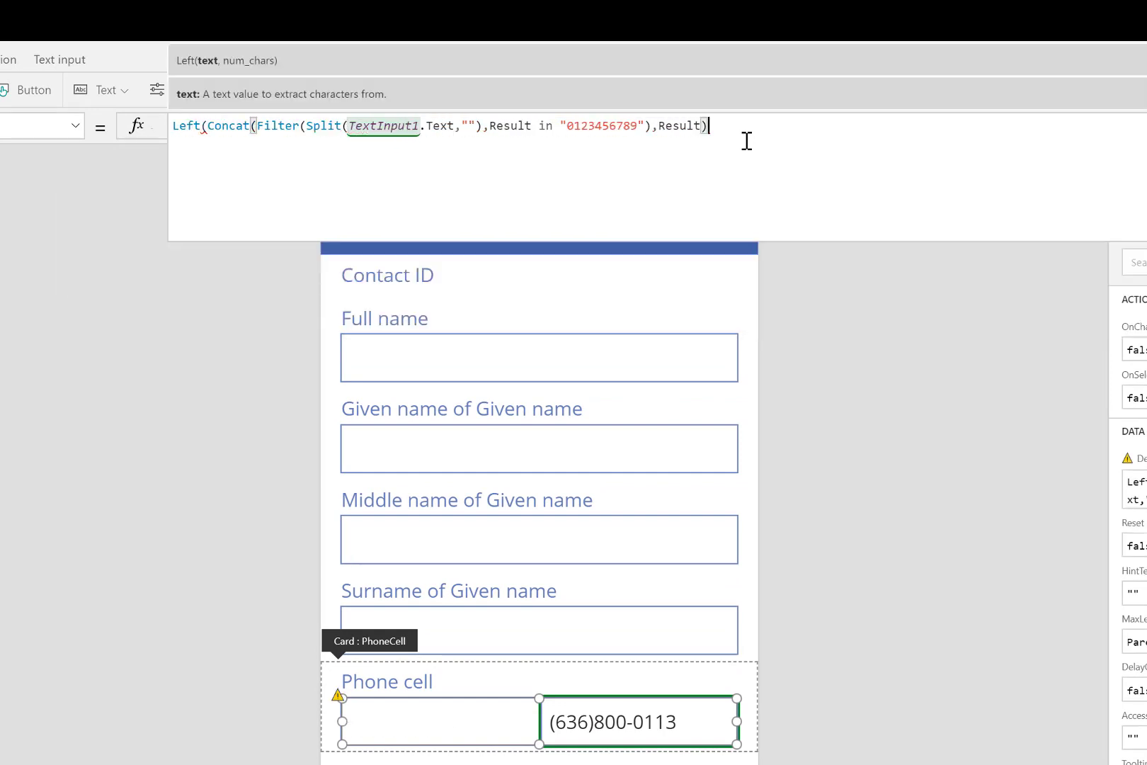
text(,3))
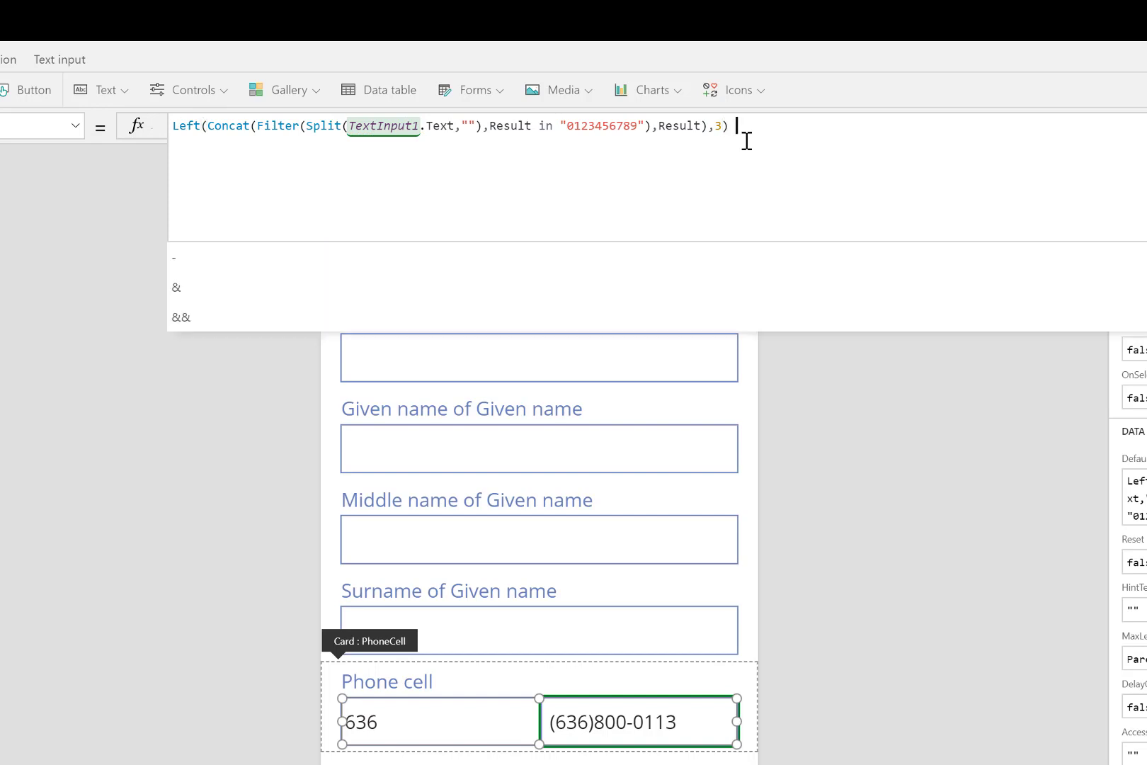
text(& ")
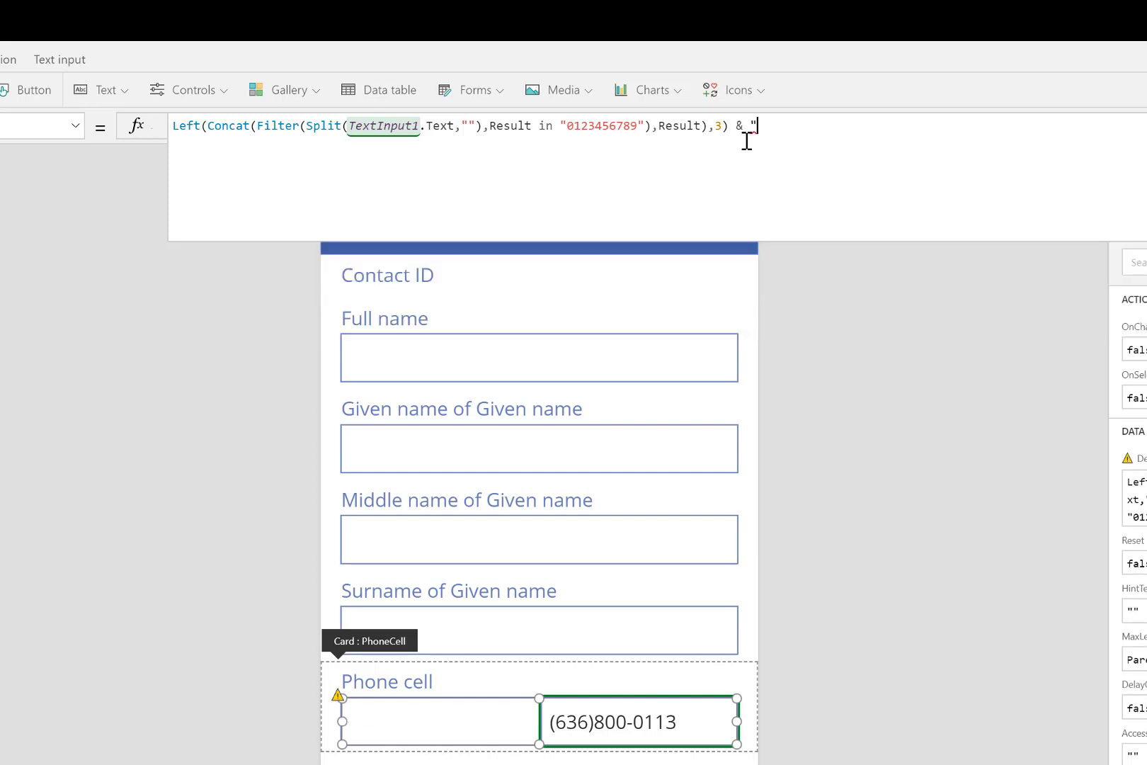
text(-" &)
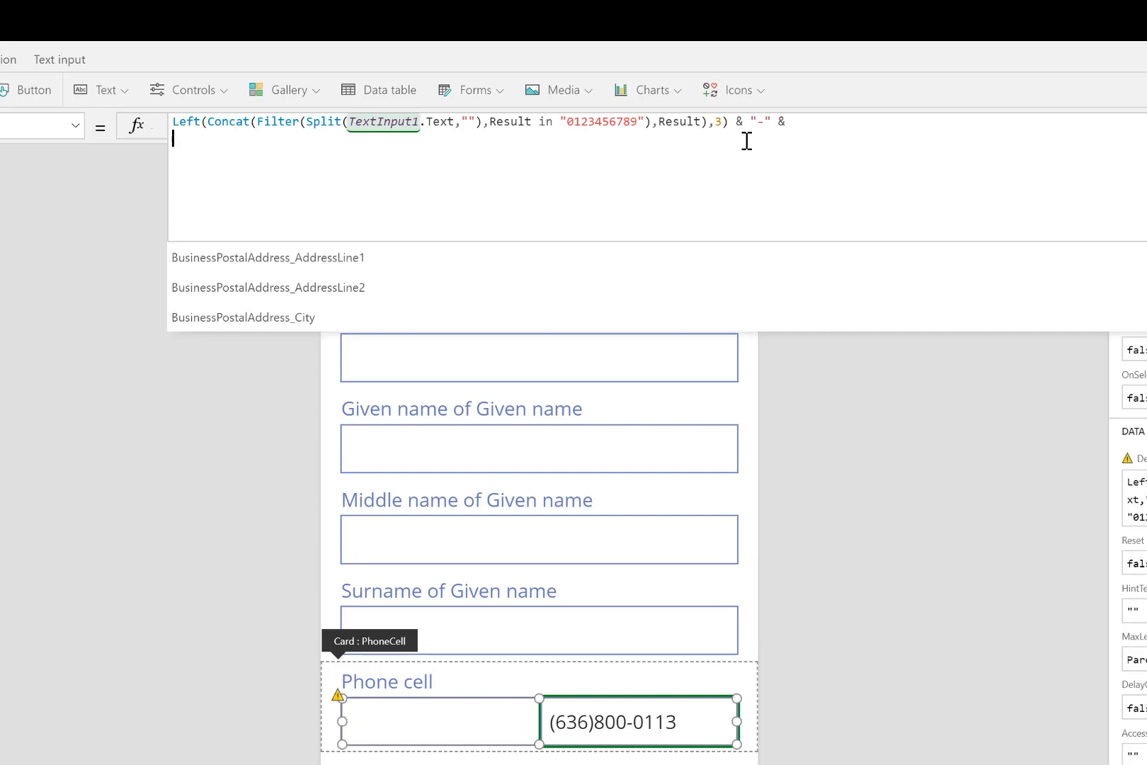
text(Concat(Filter(Split(TextInput1.Text,""),Result in "0123456789"),Result))
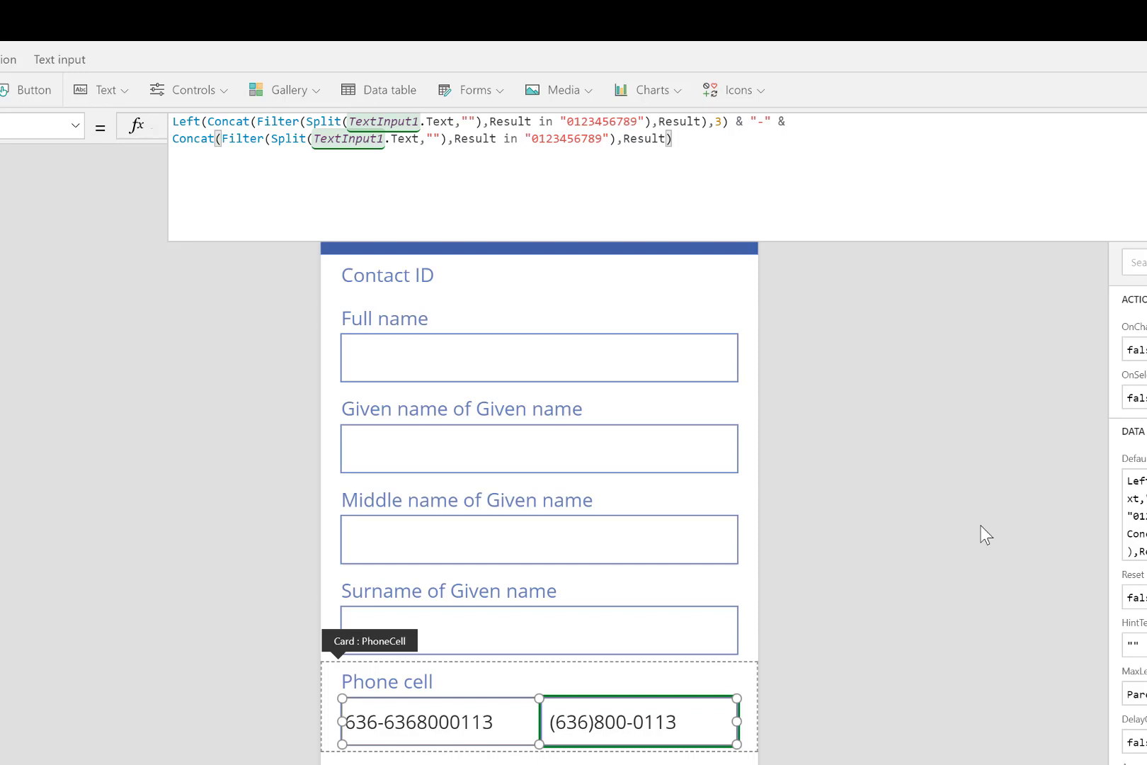
text(Mid)
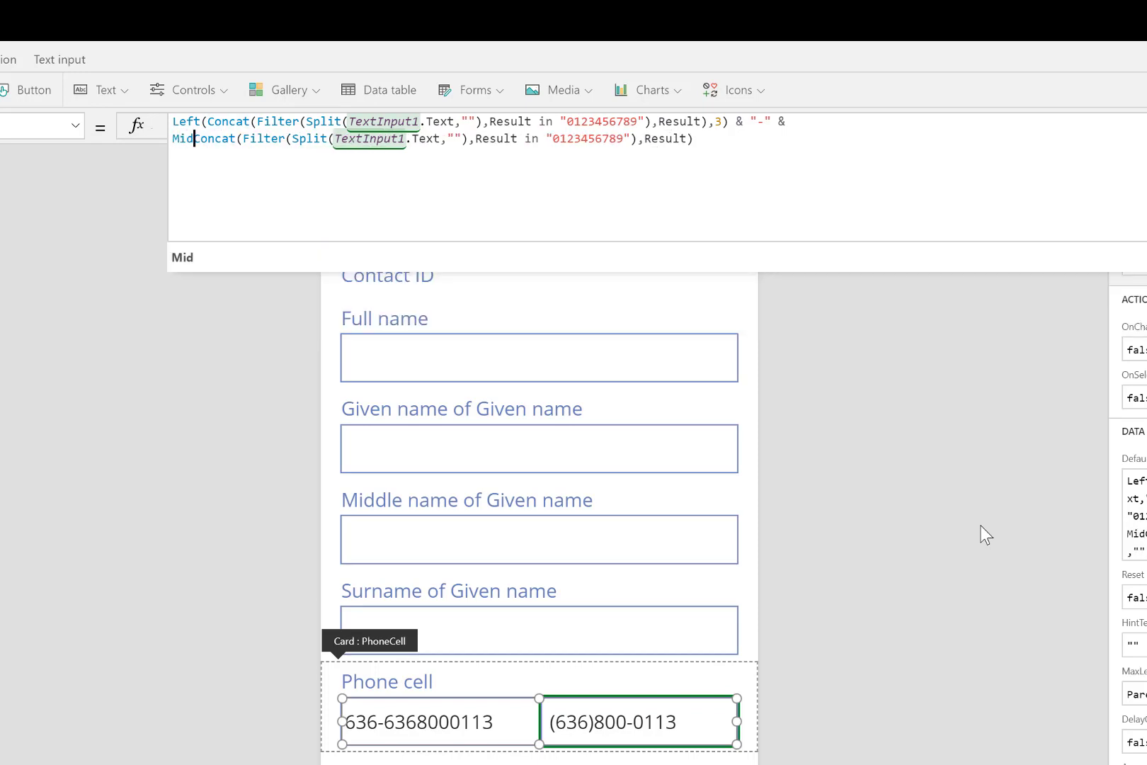
text(,4,)
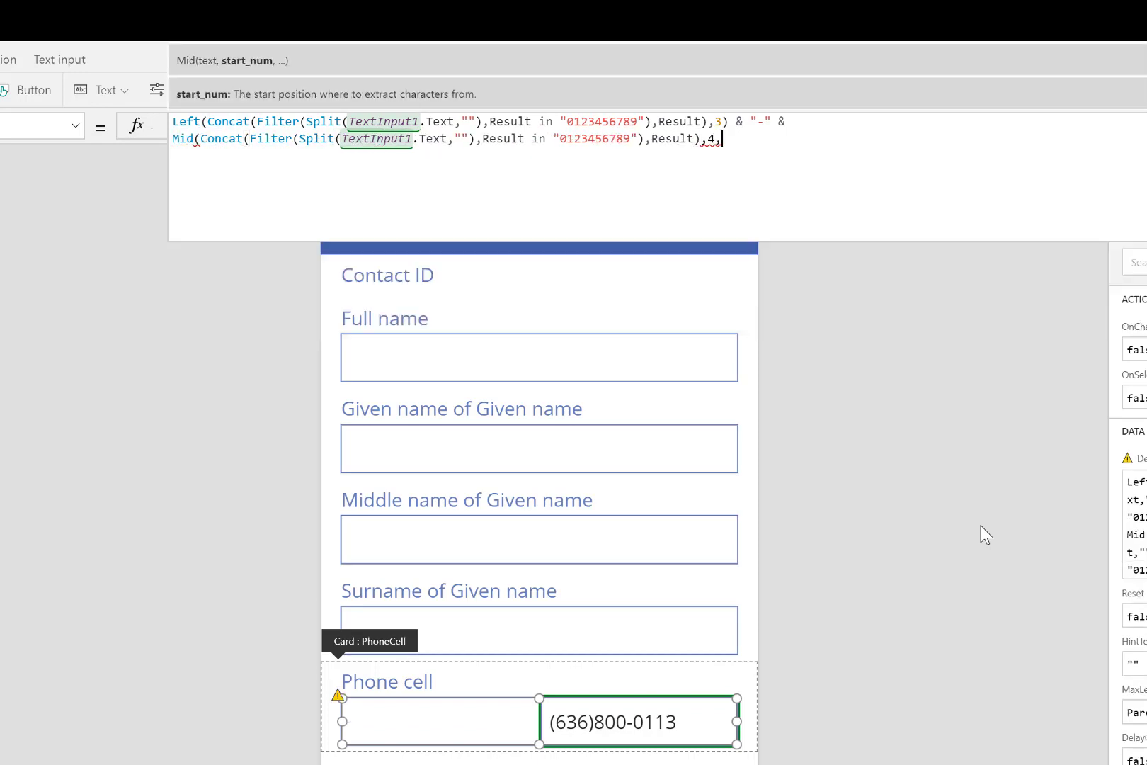
text(3))
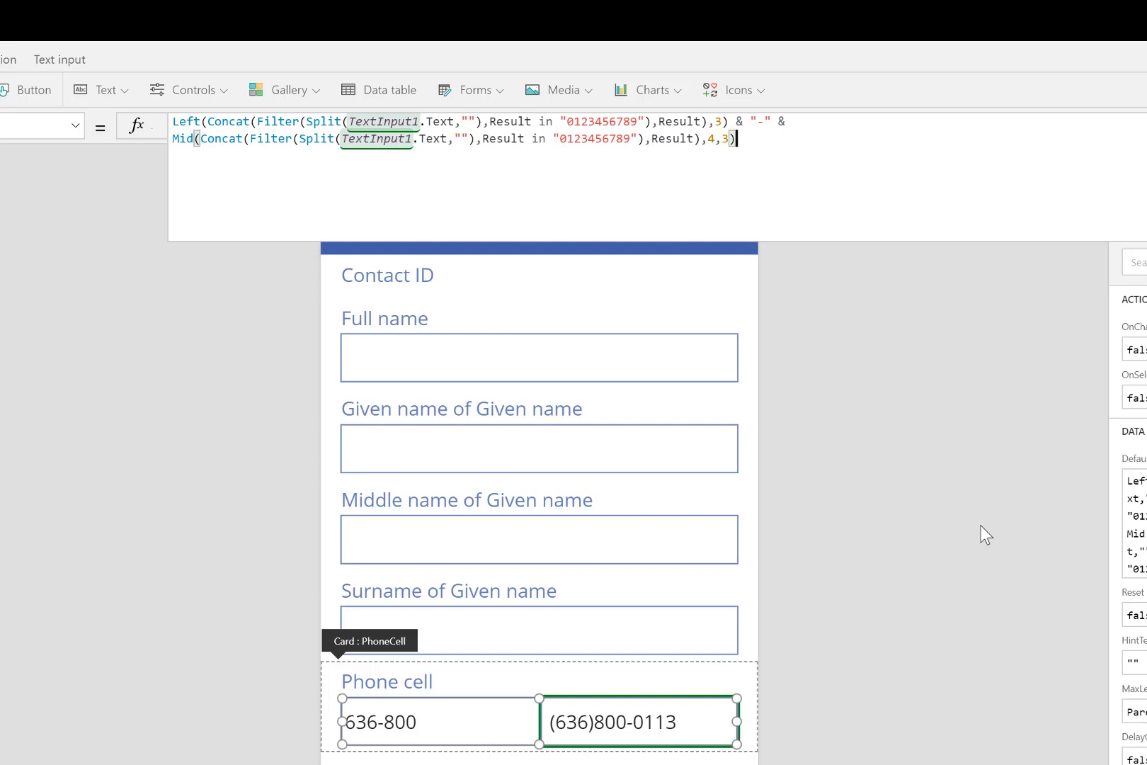
text(&)
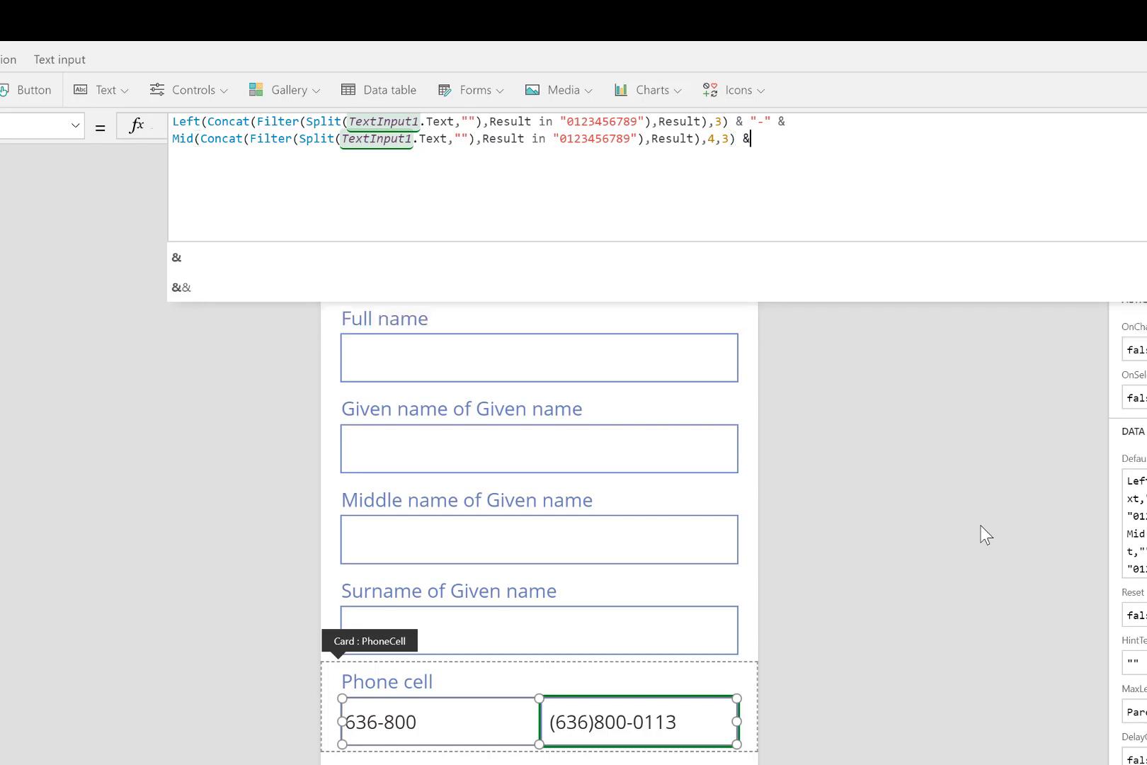
text("-")
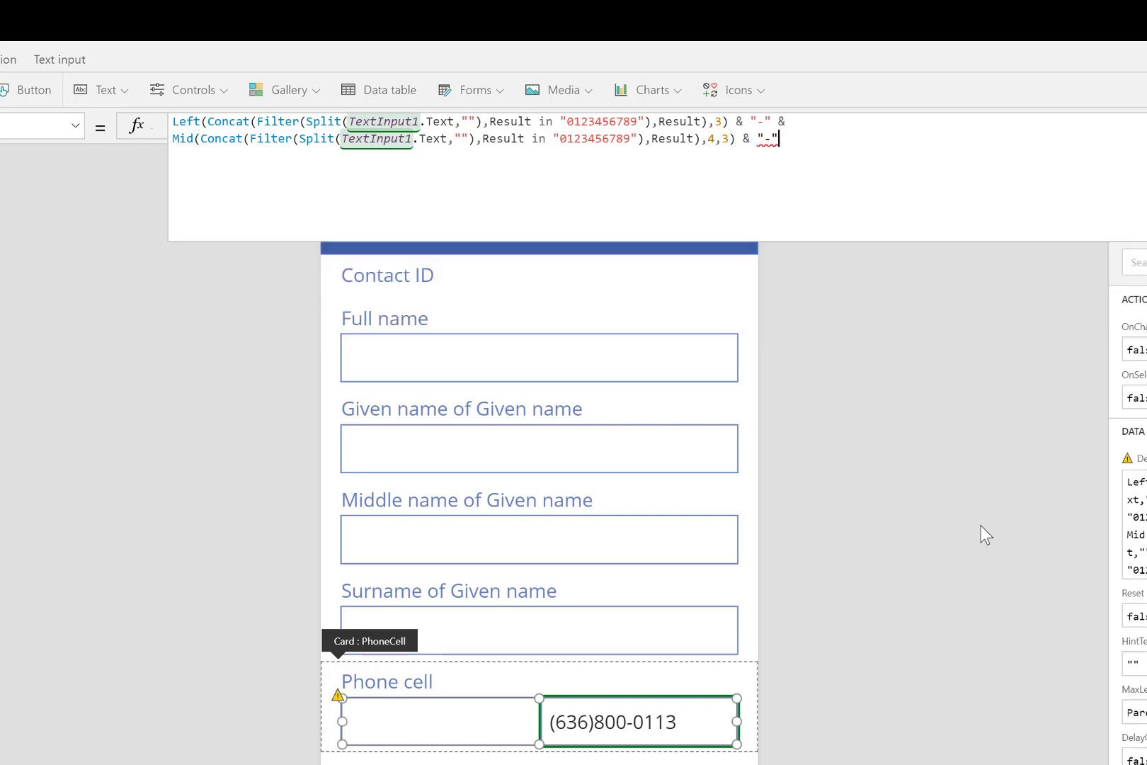
text(&)
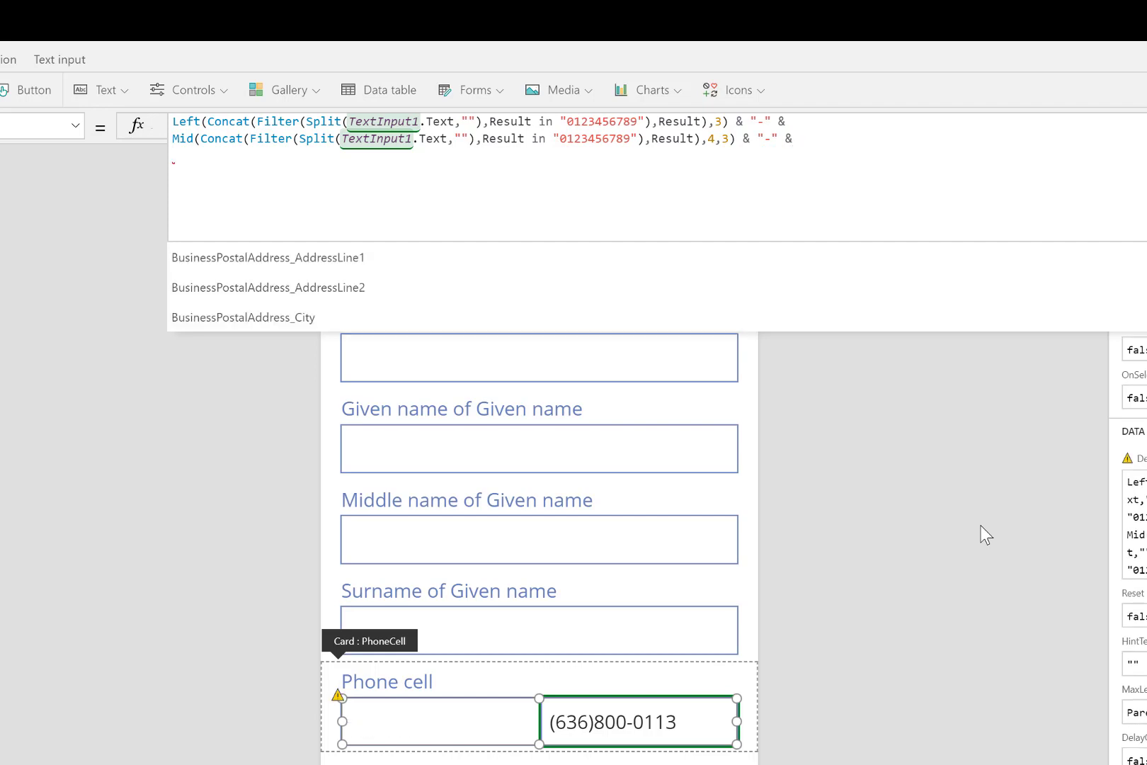
text(MConcat(Filter(Split(TextInput1.Text,""),Result in "0123456789"),Result),7)
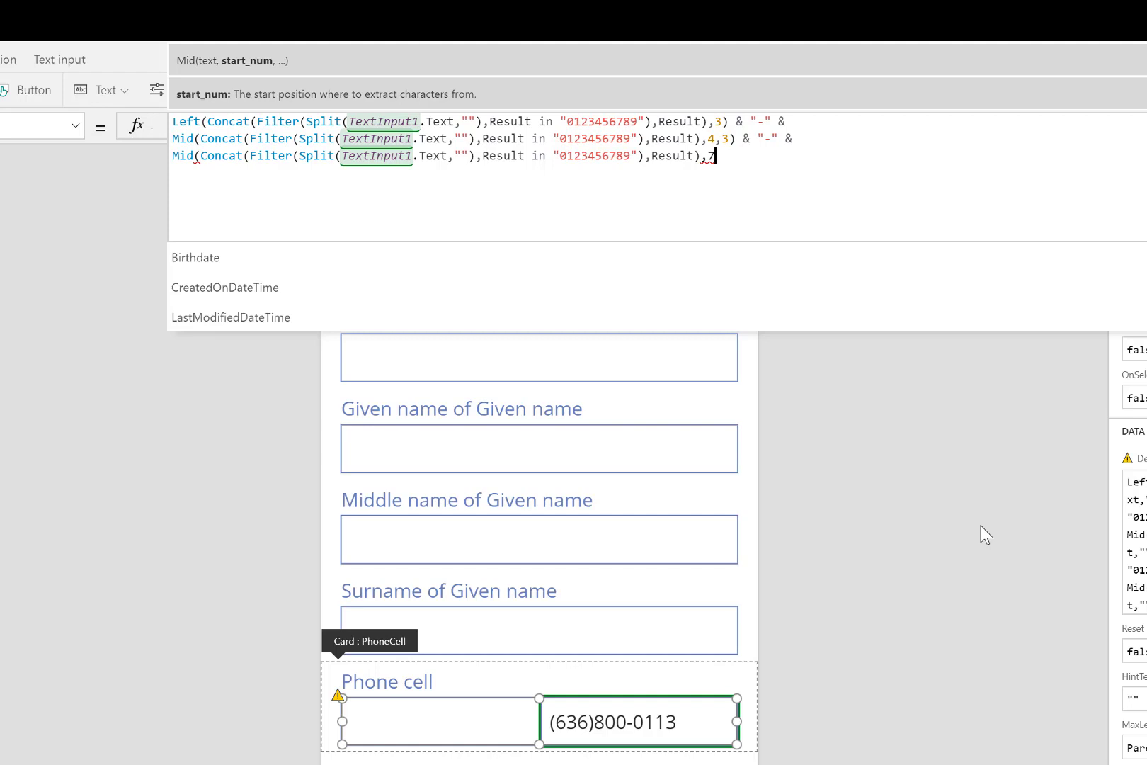
text(,4))
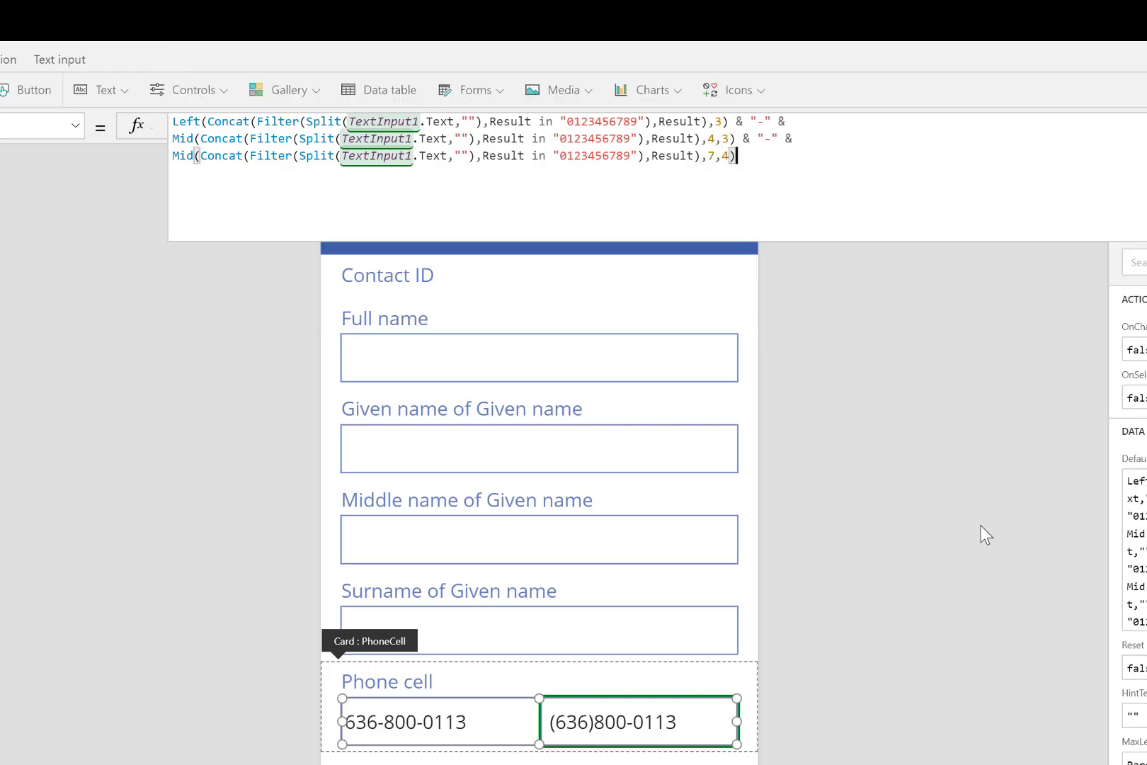
mouse_move(956, 459)
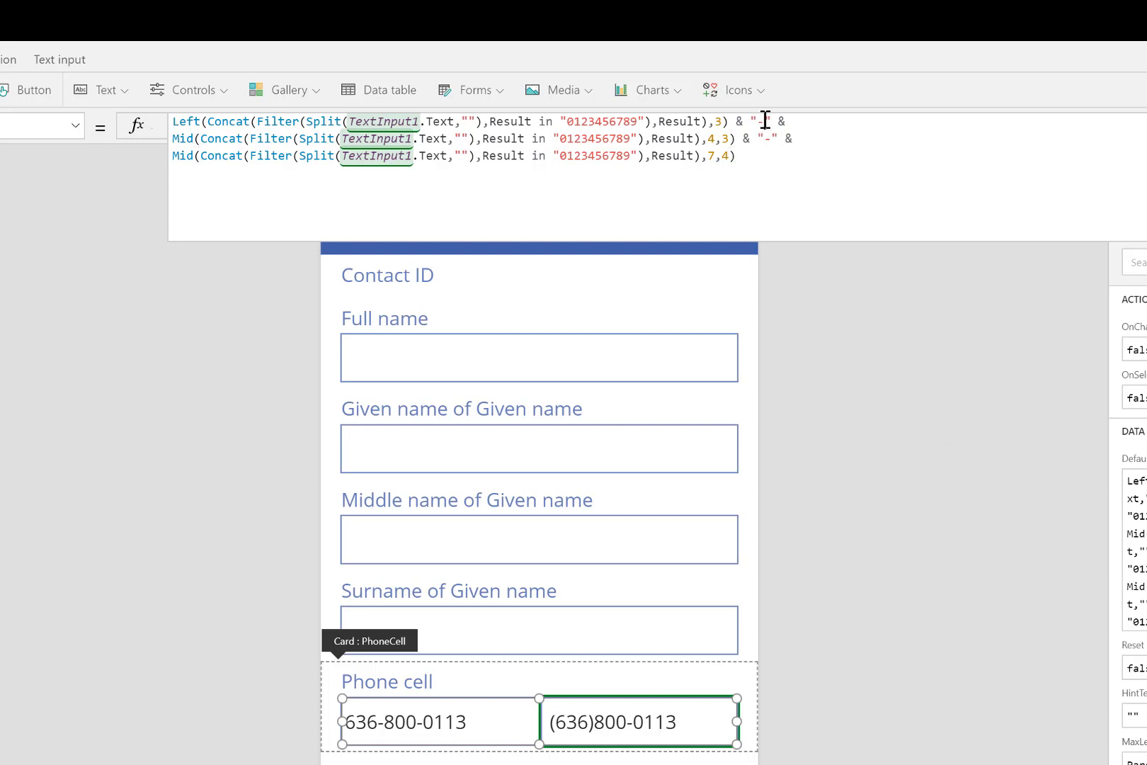
text(-)
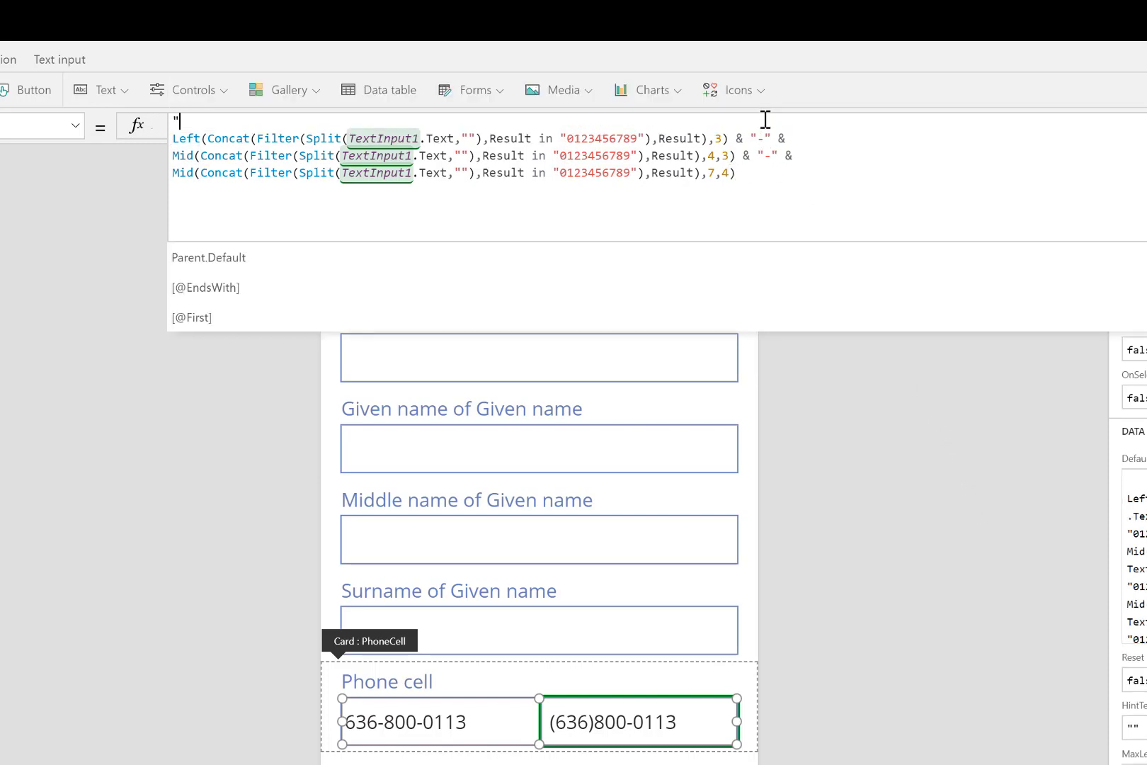
text((")
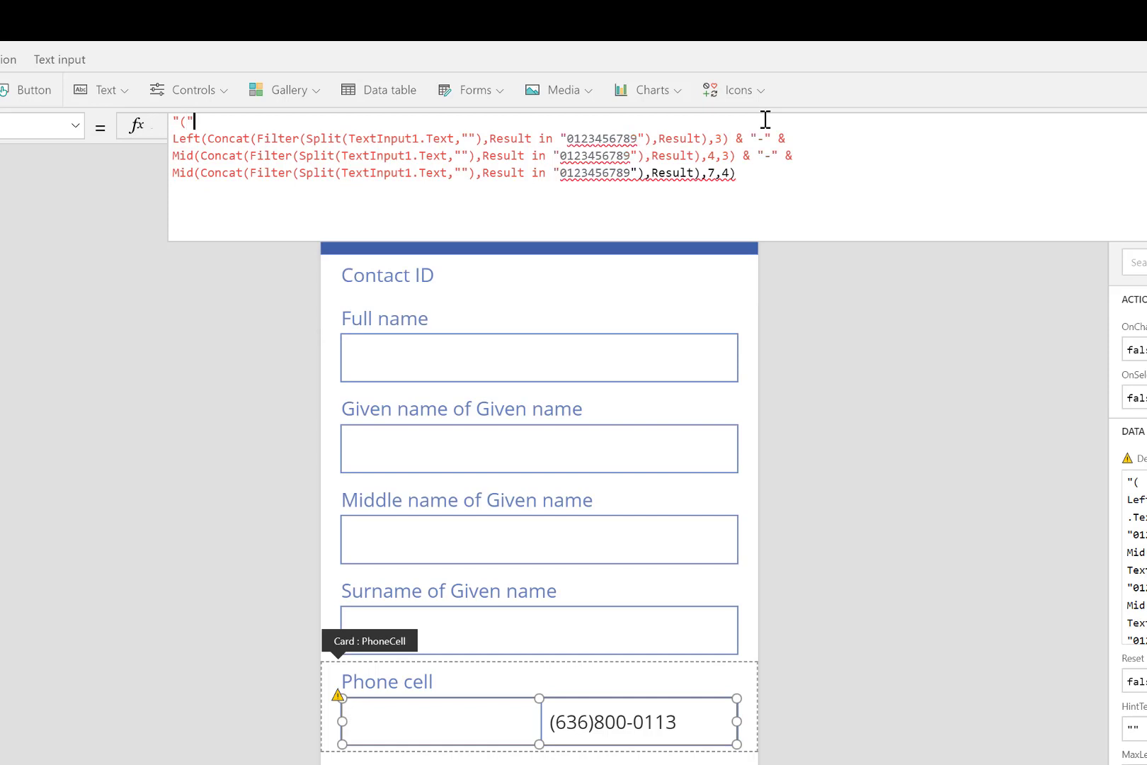
text(&)
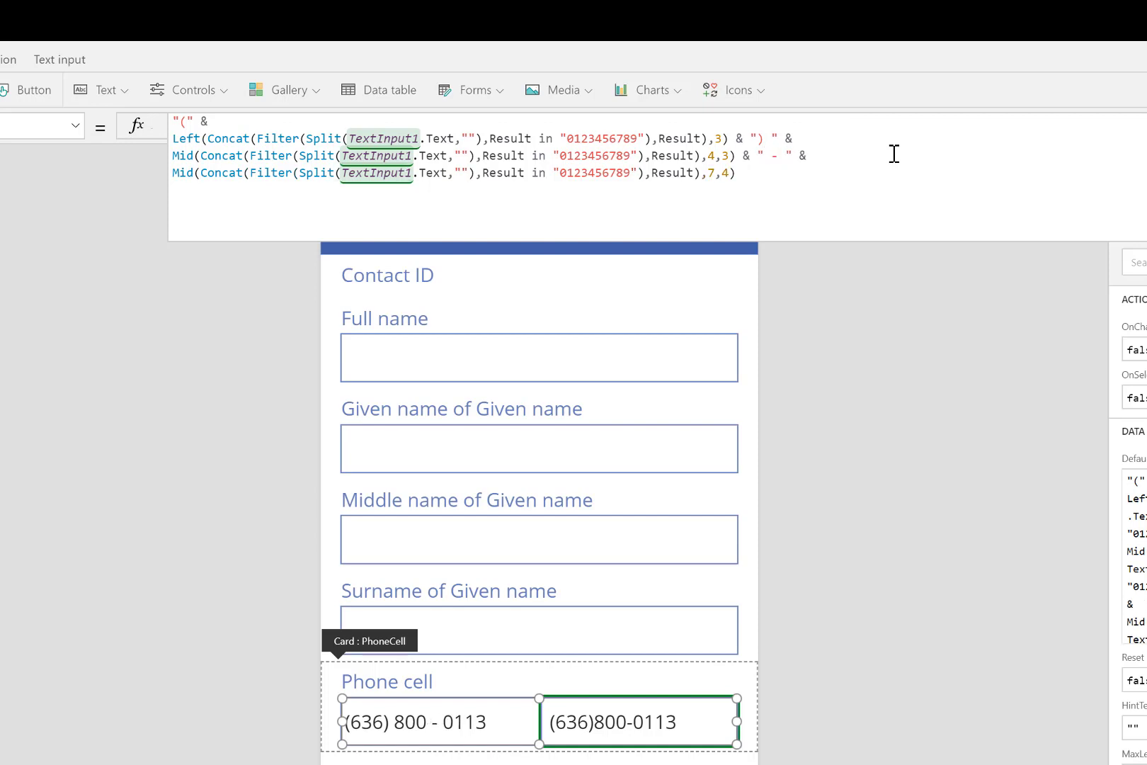
mouse_move(878, 473)
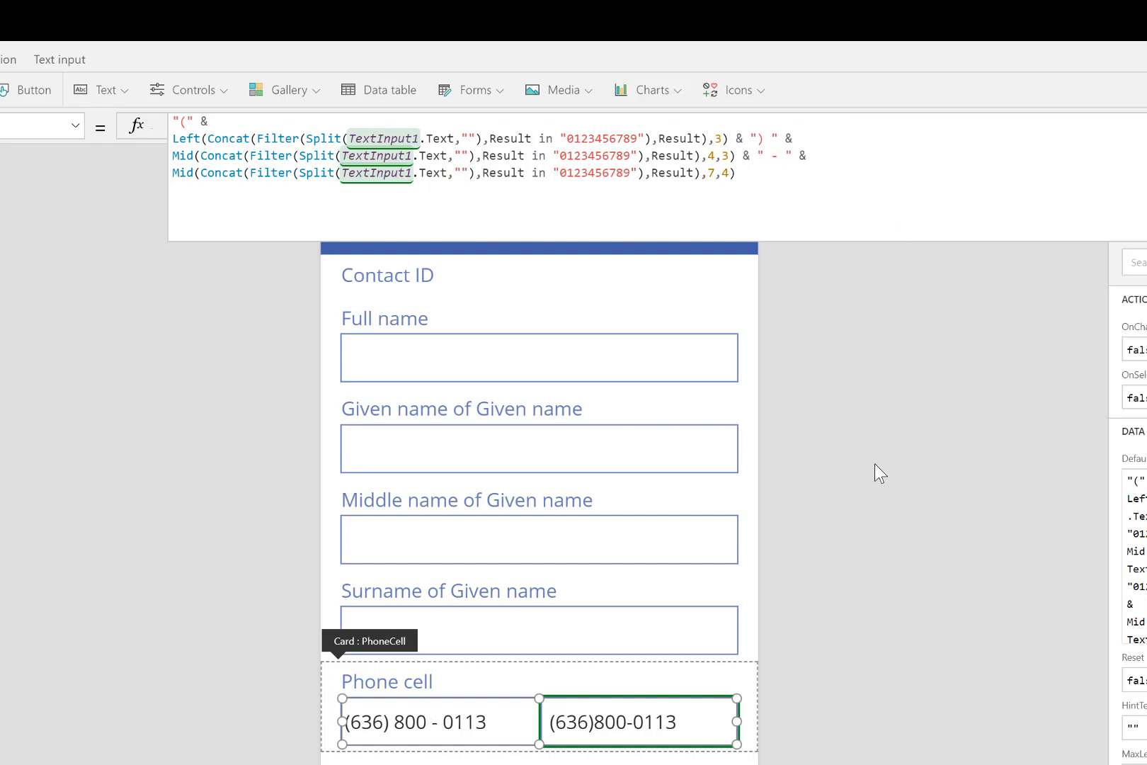
- Insert a Check icon into the Phone cell card
click(637, 722)
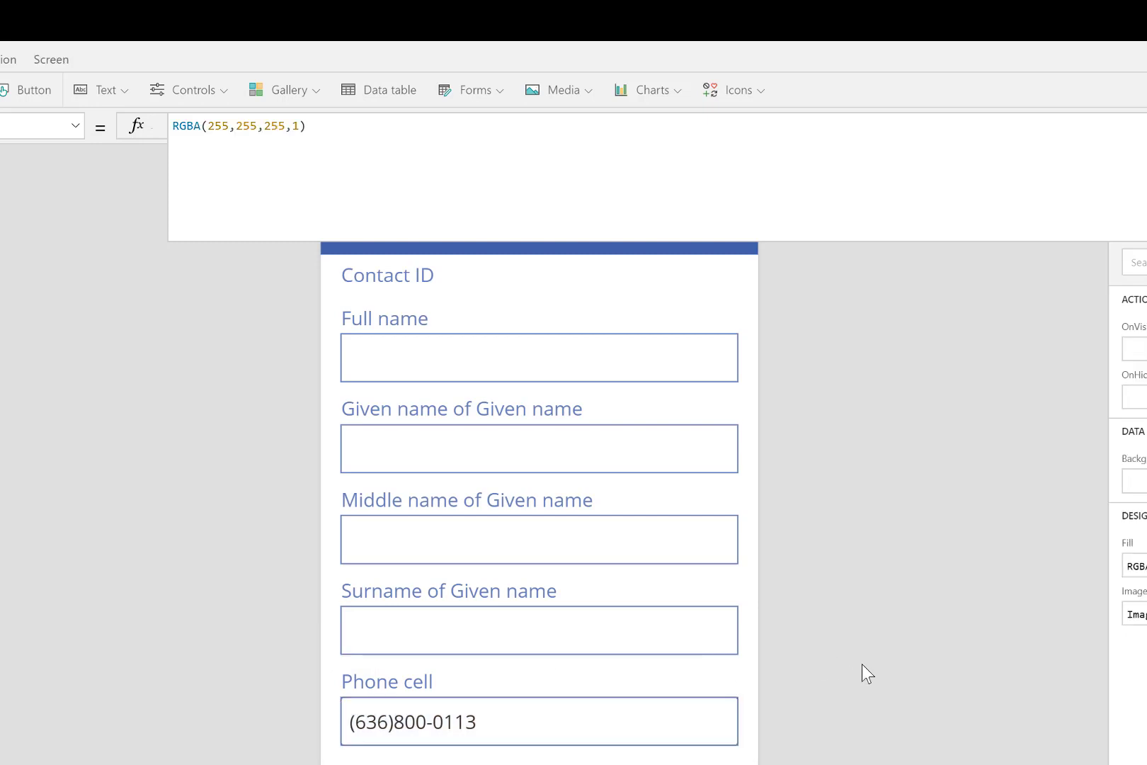
mouse_move(1084, 376)
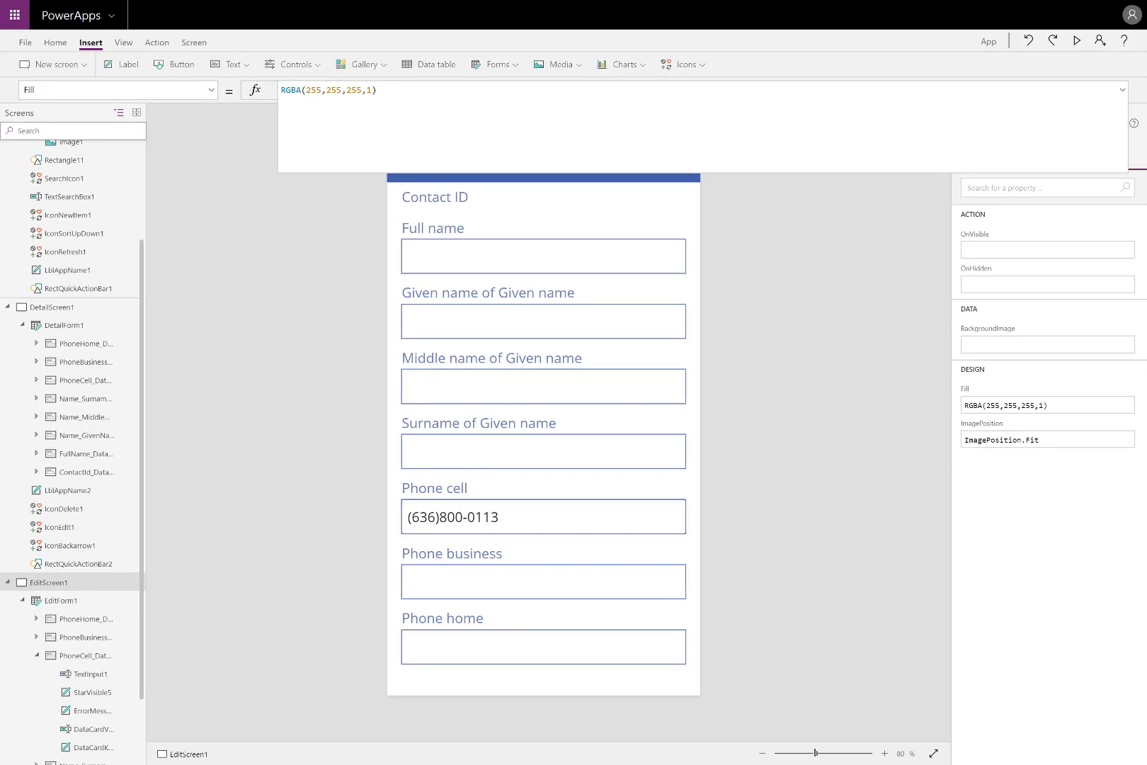
click(543, 515)
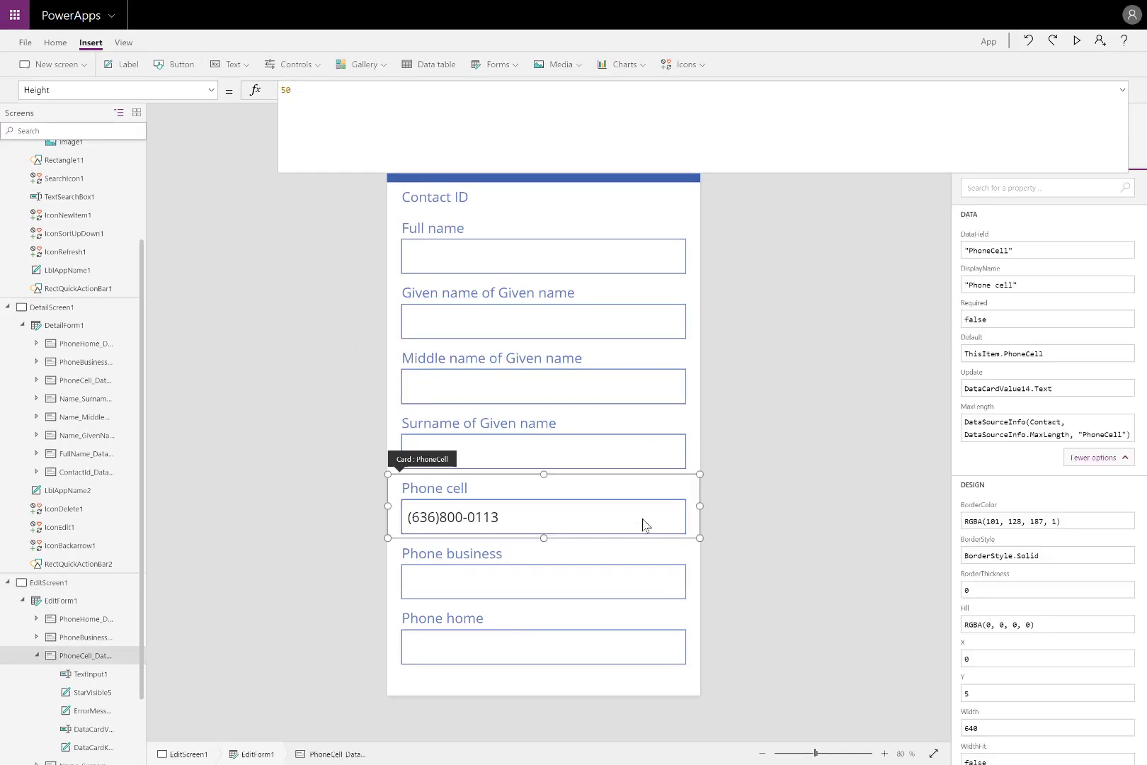
click(681, 64)
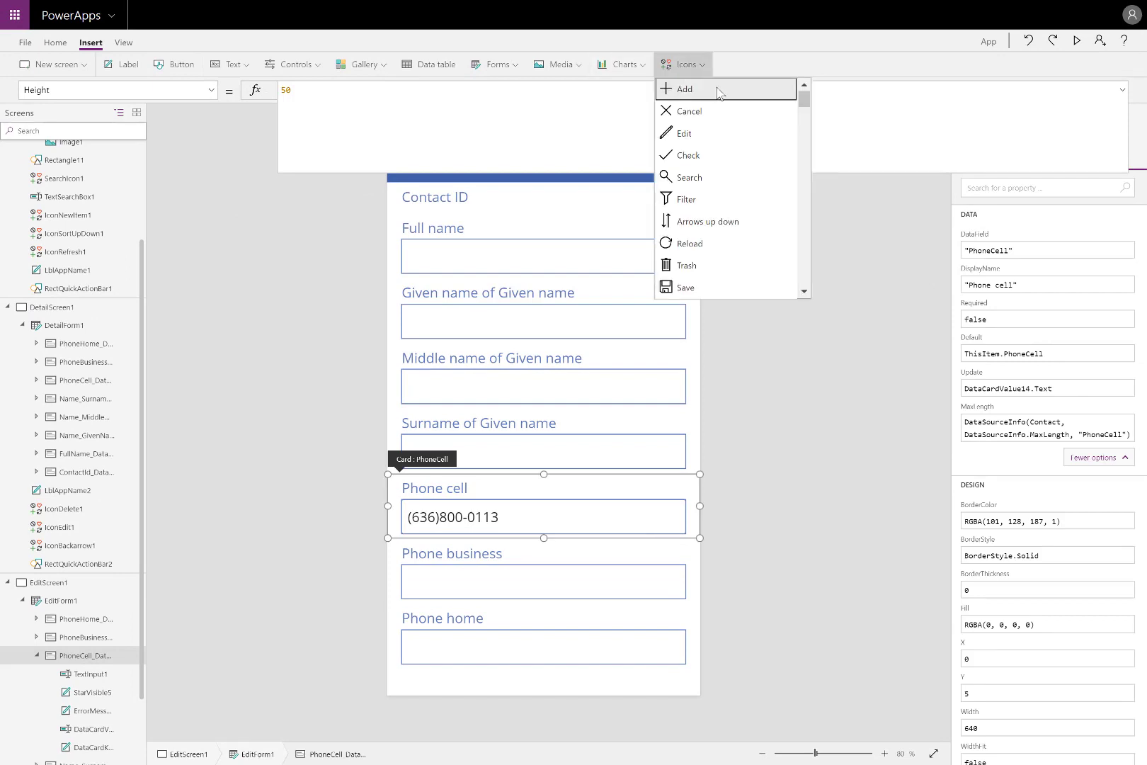
click(688, 155)
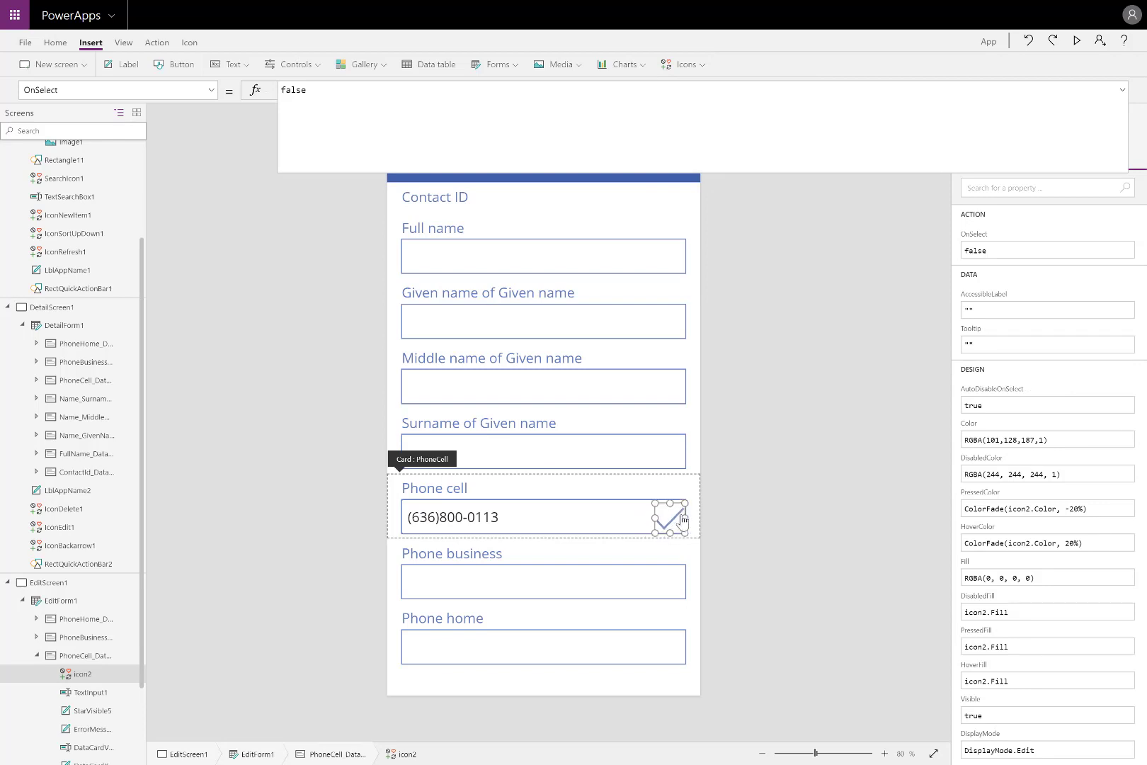
mouse_move(735, 424)
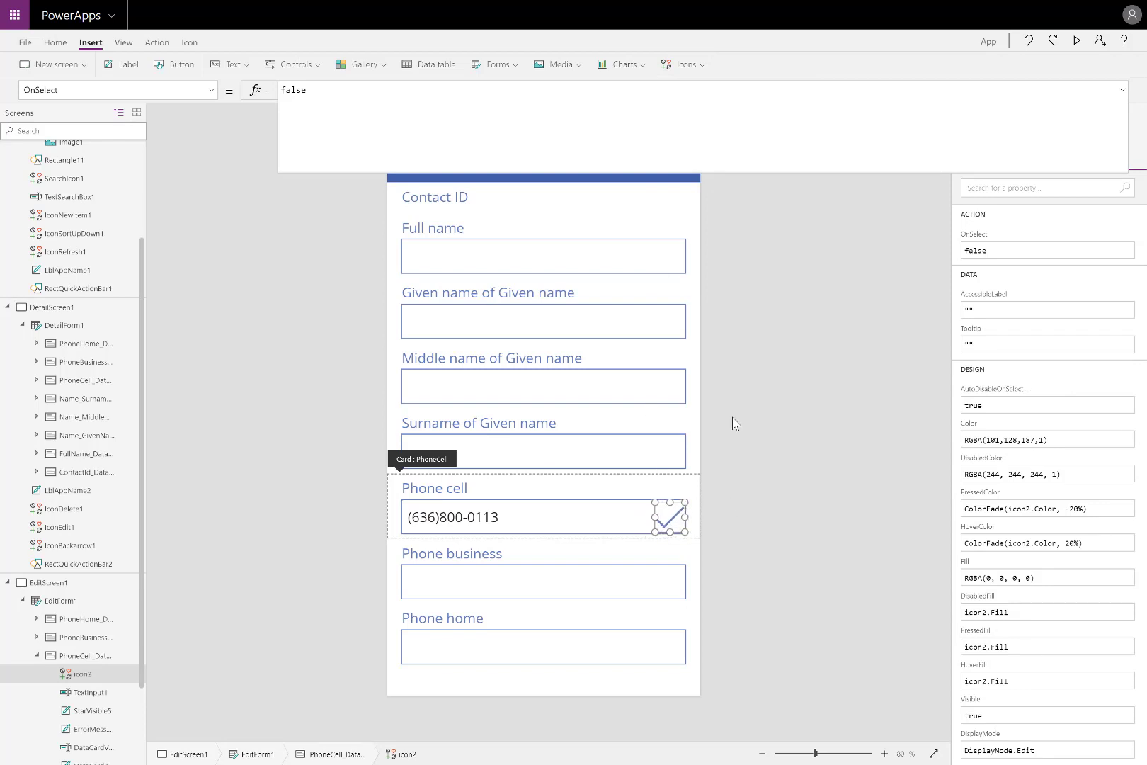
- Recolour the check icon green and locate its Visible property
click(56, 41)
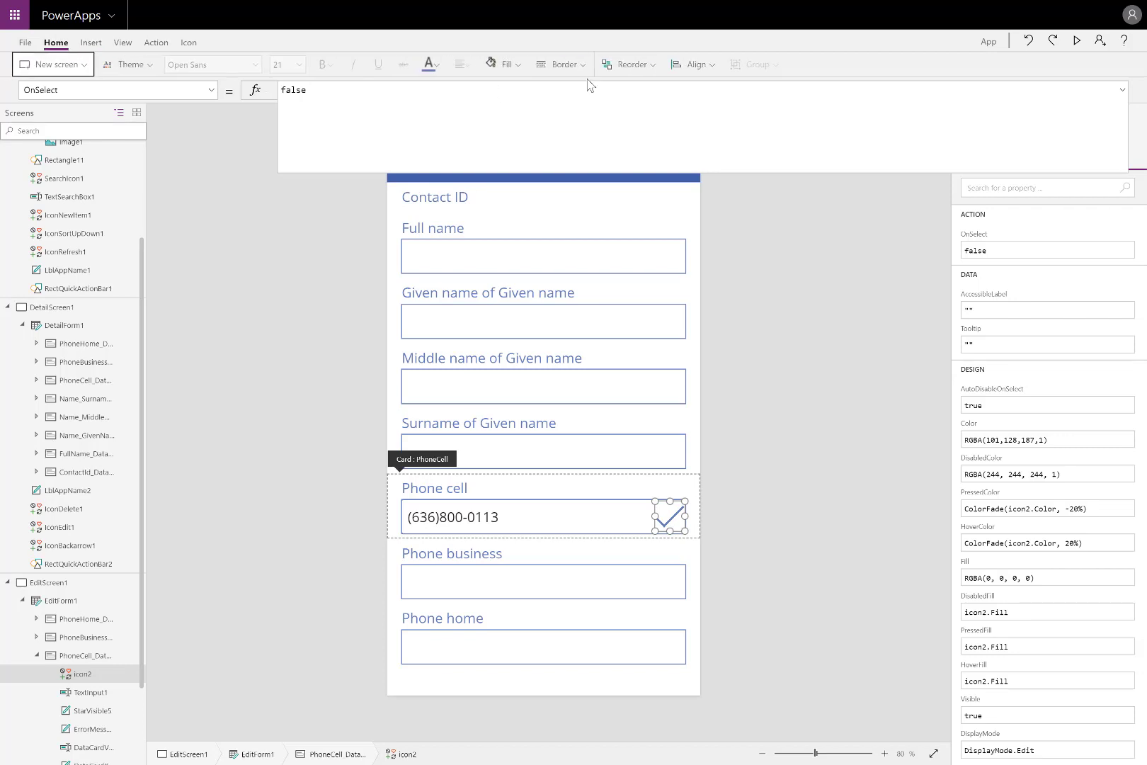
click(430, 64)
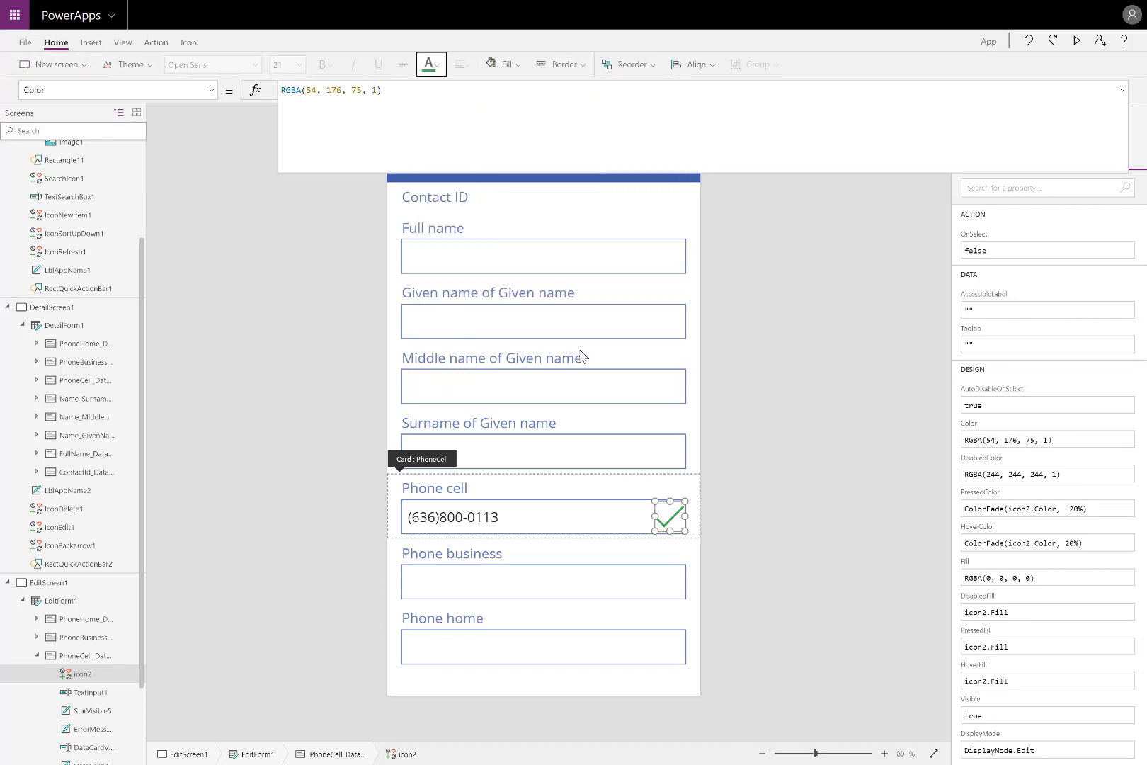
click(193, 89)
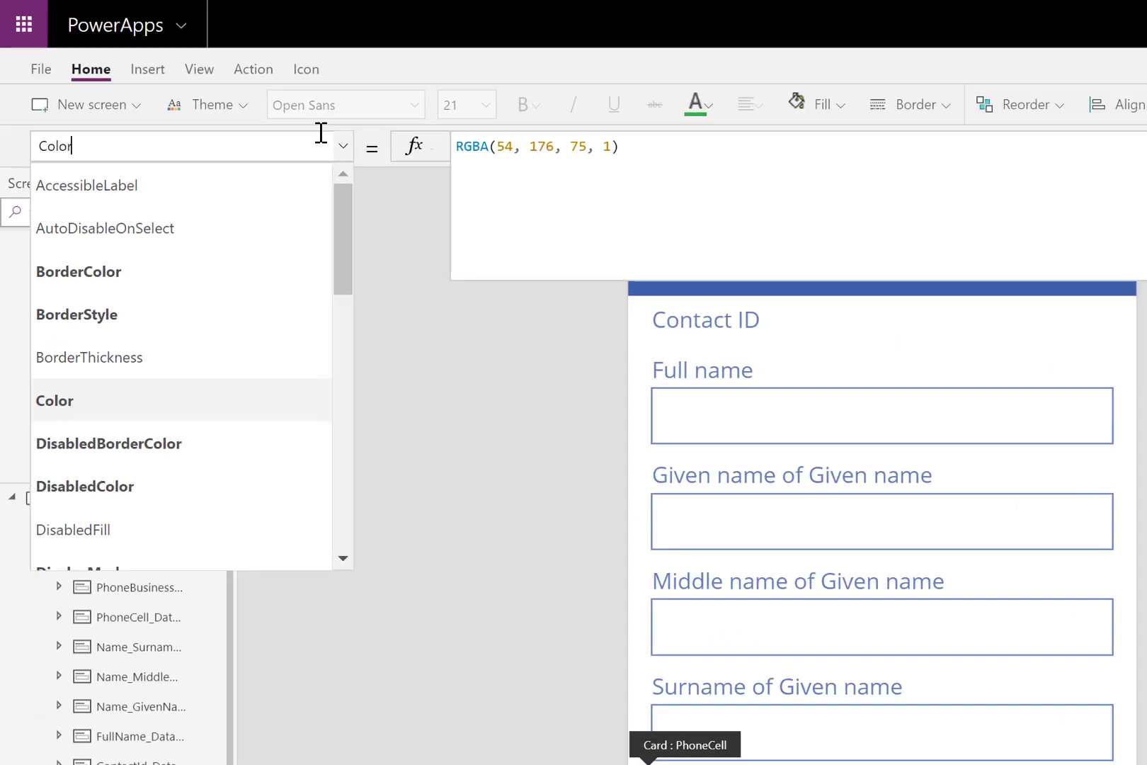
scroll(down, 3)
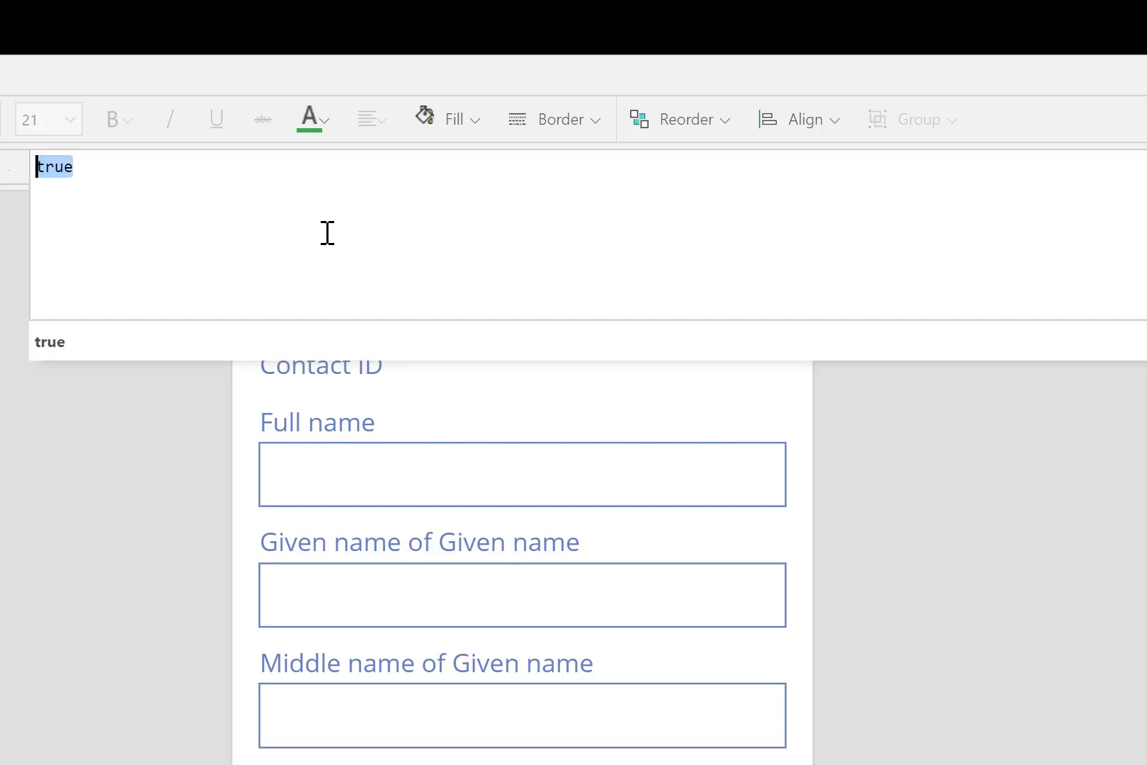
text(C)
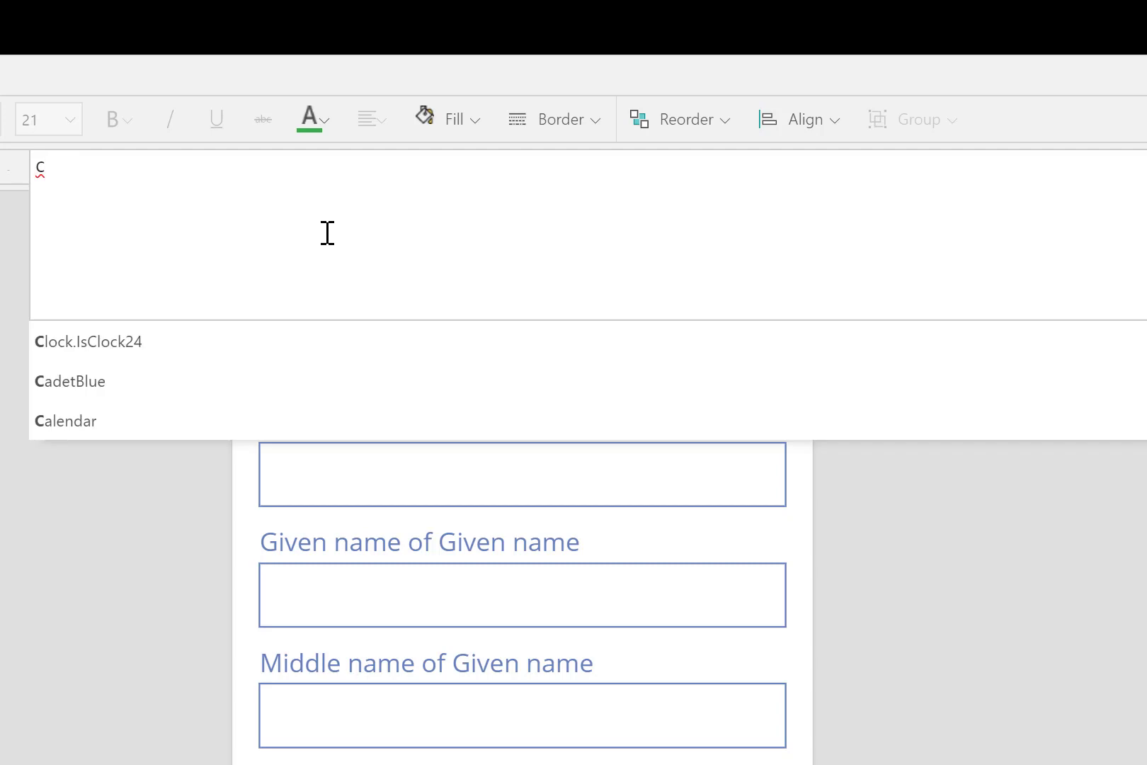
text(Concat(Filter(Split(TextInput1.Text,""),Result in "0123456789"),Result))
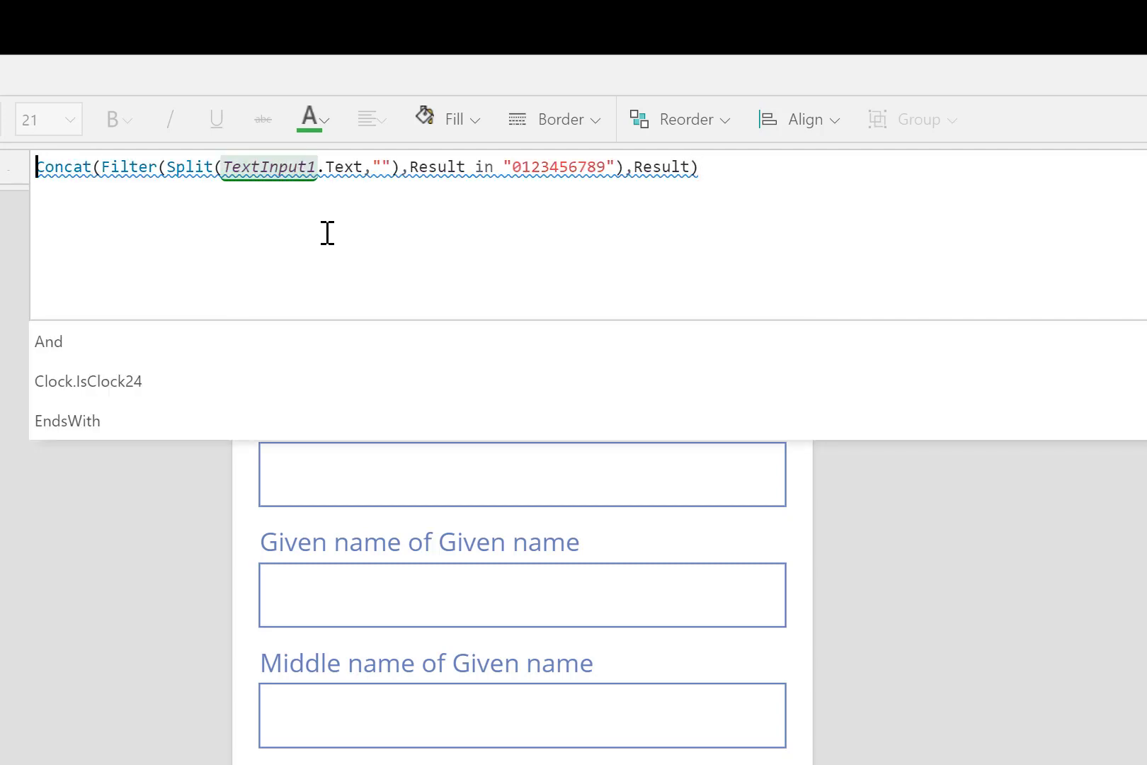
text(CountRows)
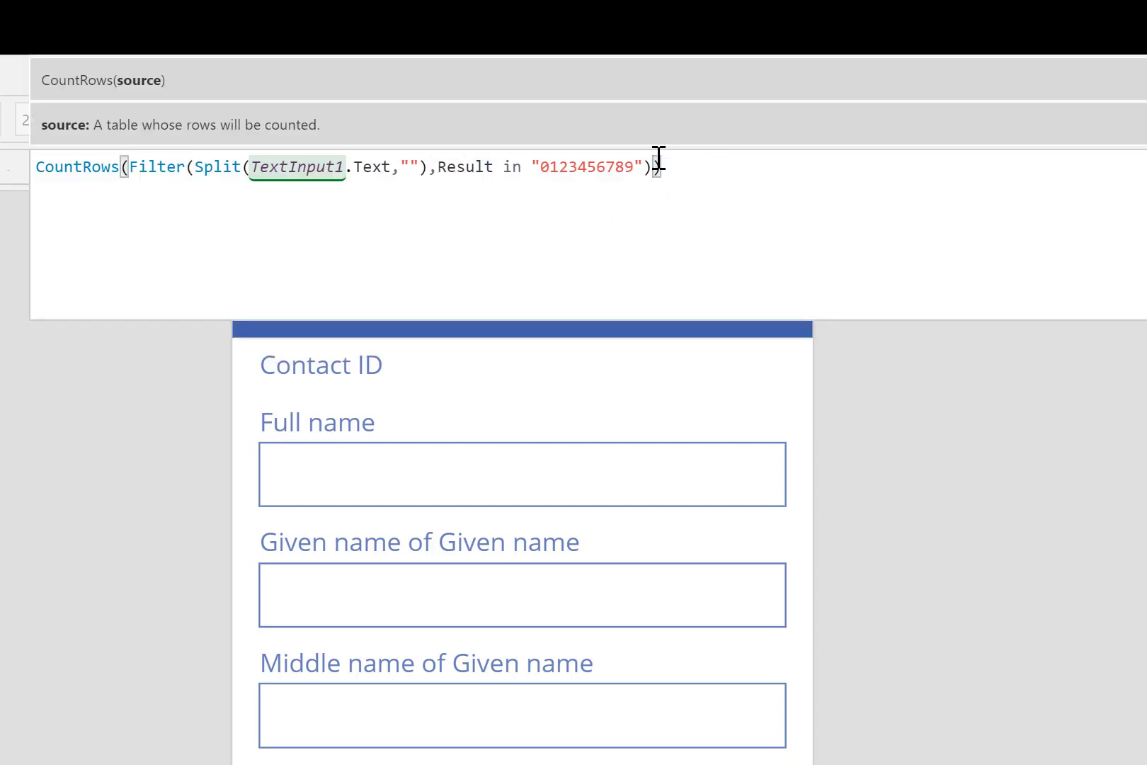
text()=)
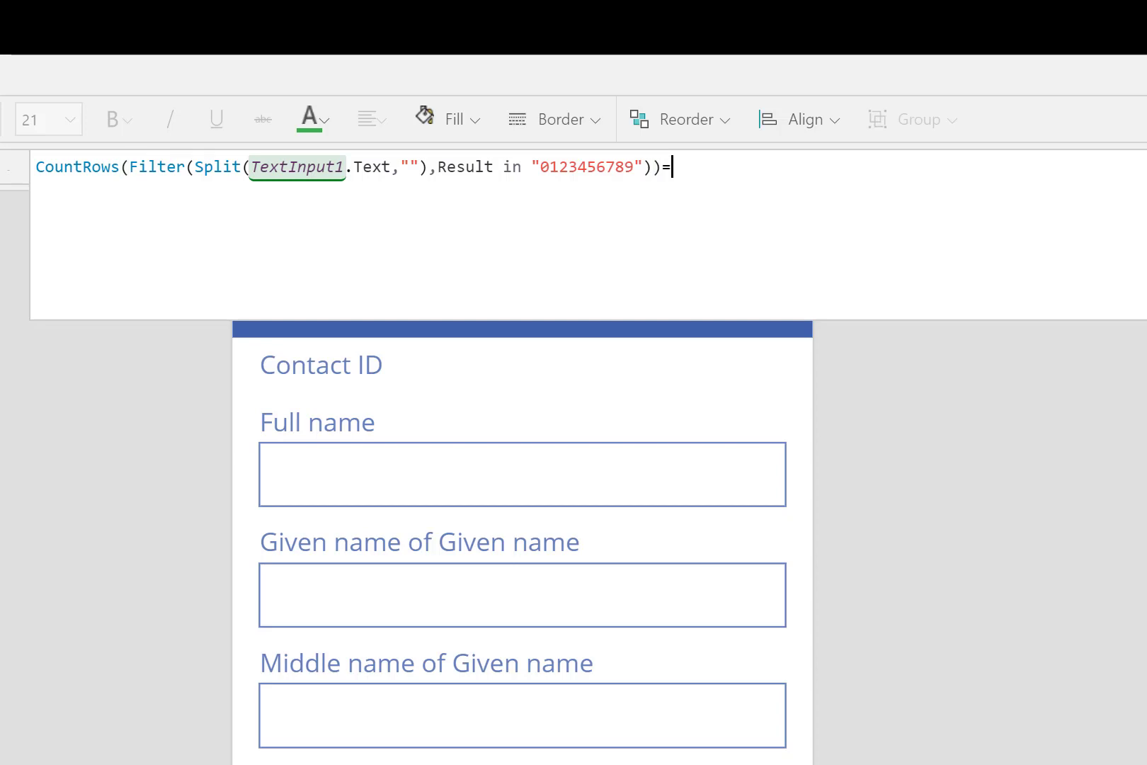
text(10)
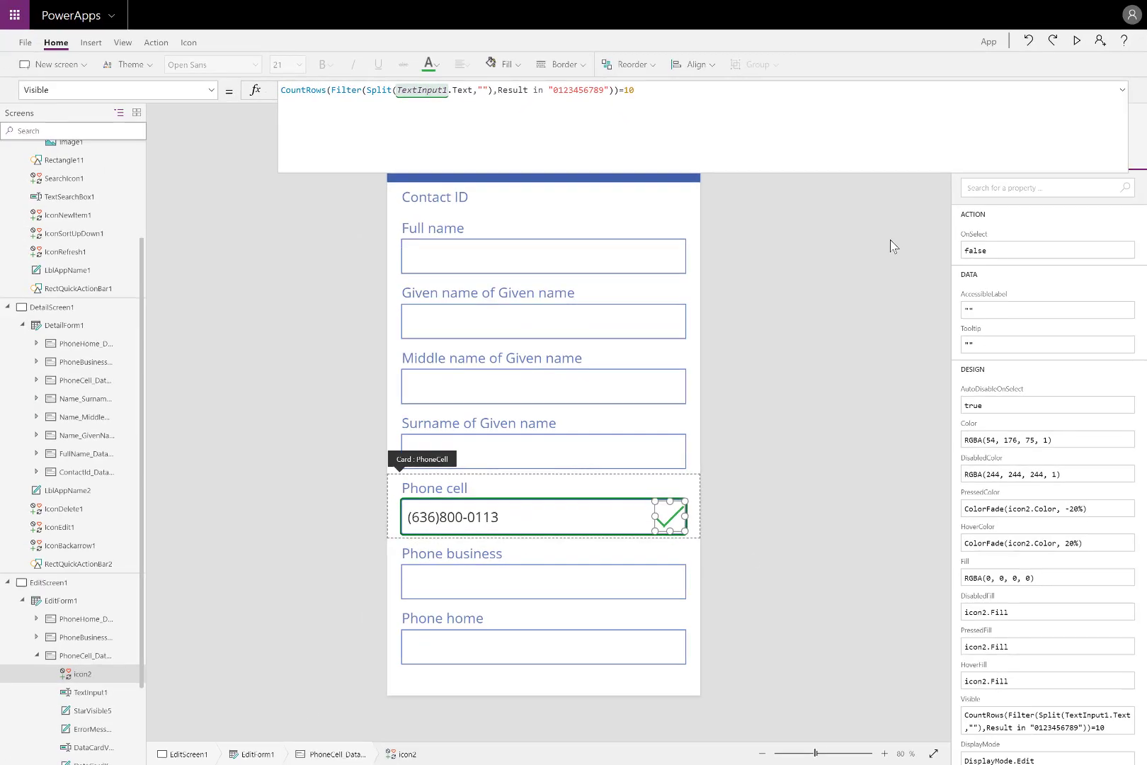
mouse_move(1076, 44)
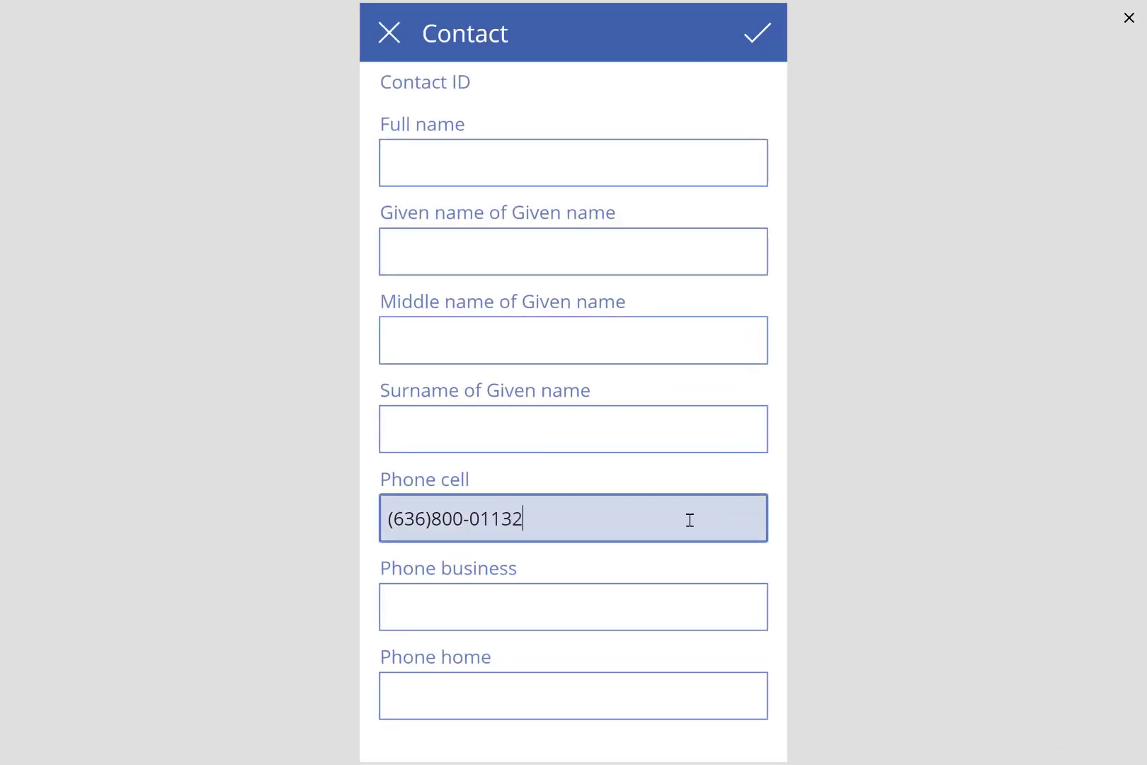
- Preview the form, removing and re-adding digits so the check mark hides and reappears
key(Backspace)
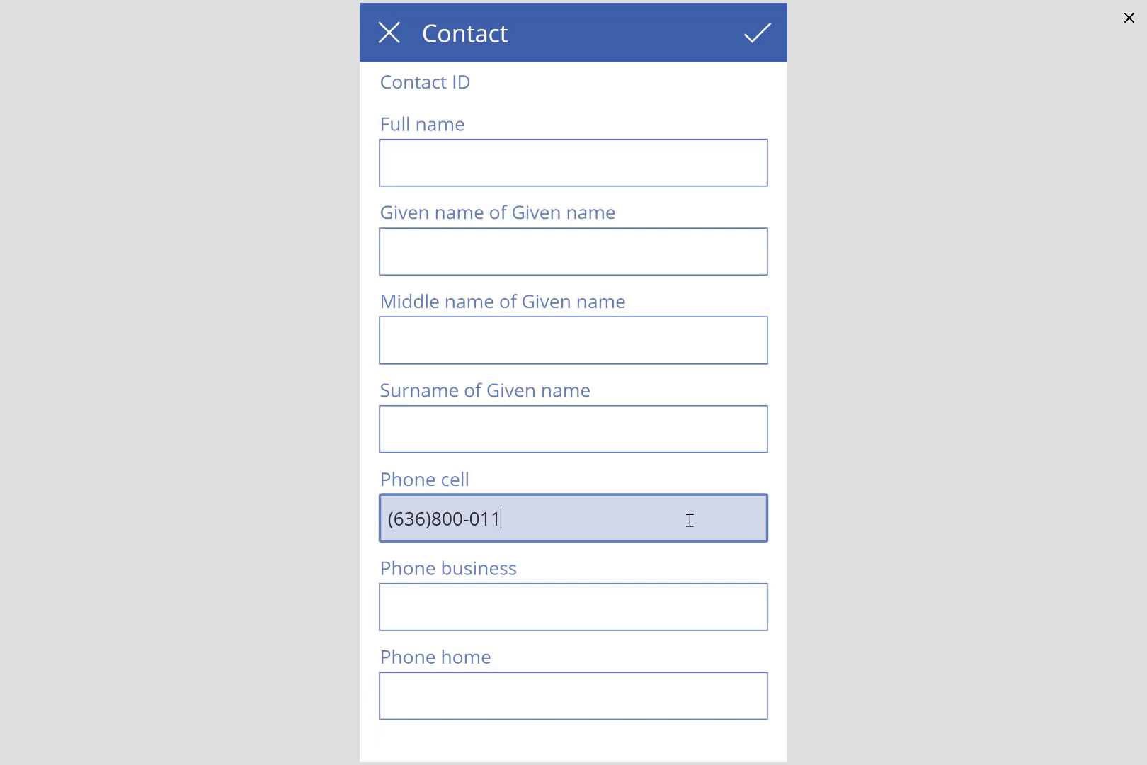
text(3)
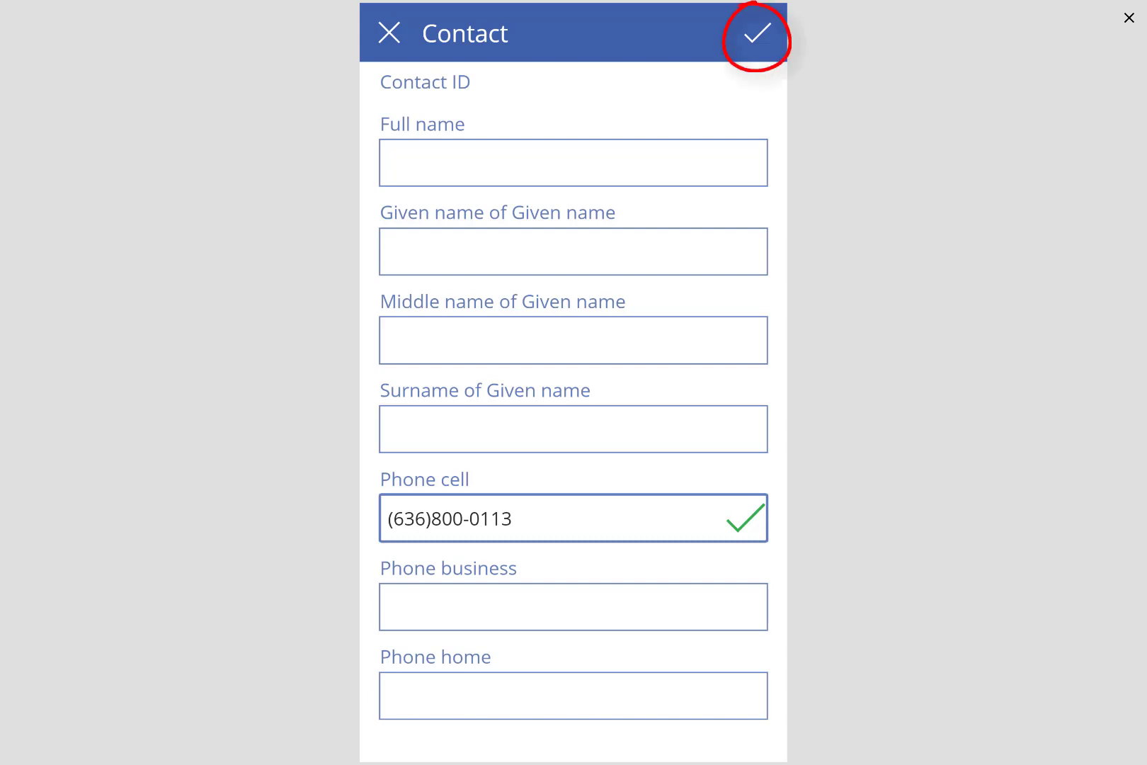
click(759, 33)
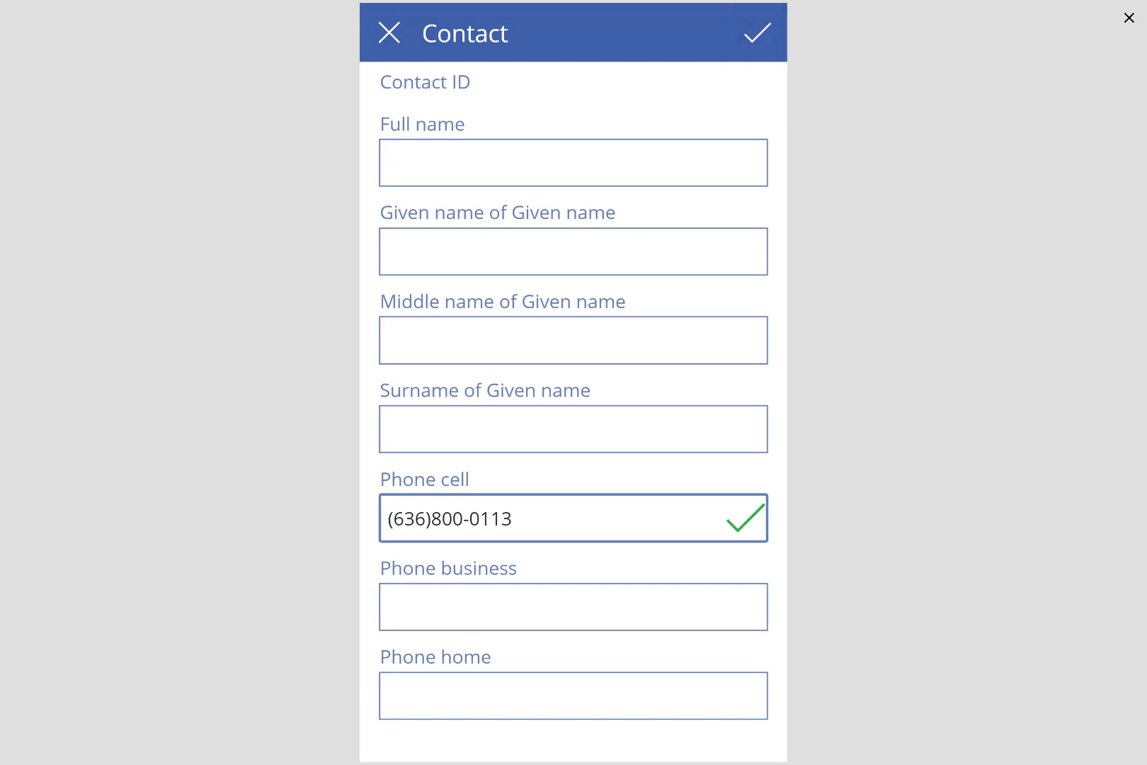